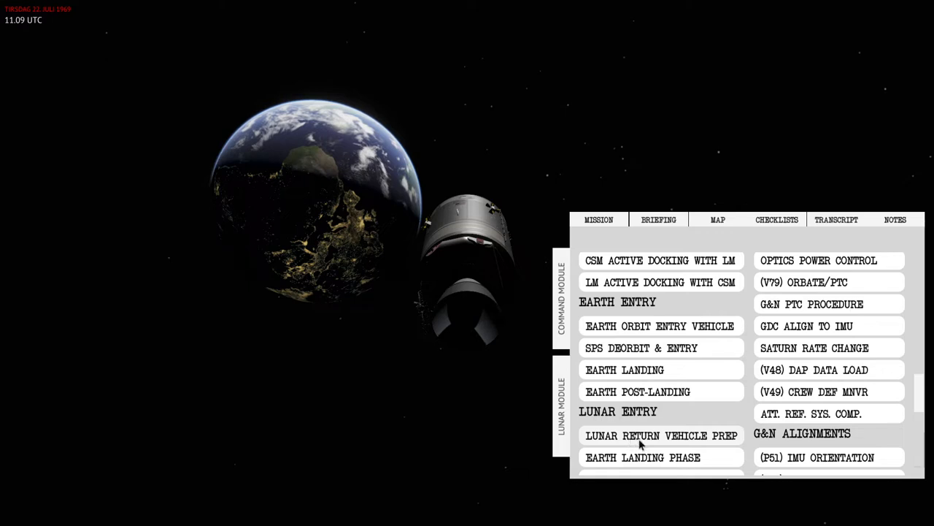
pyautogui.moveTo(640, 447)
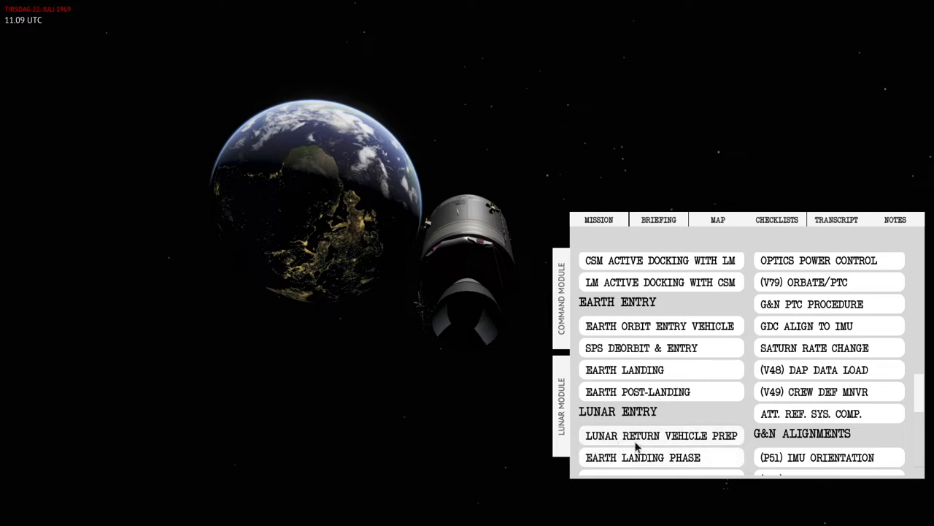
pyautogui.moveTo(633, 449)
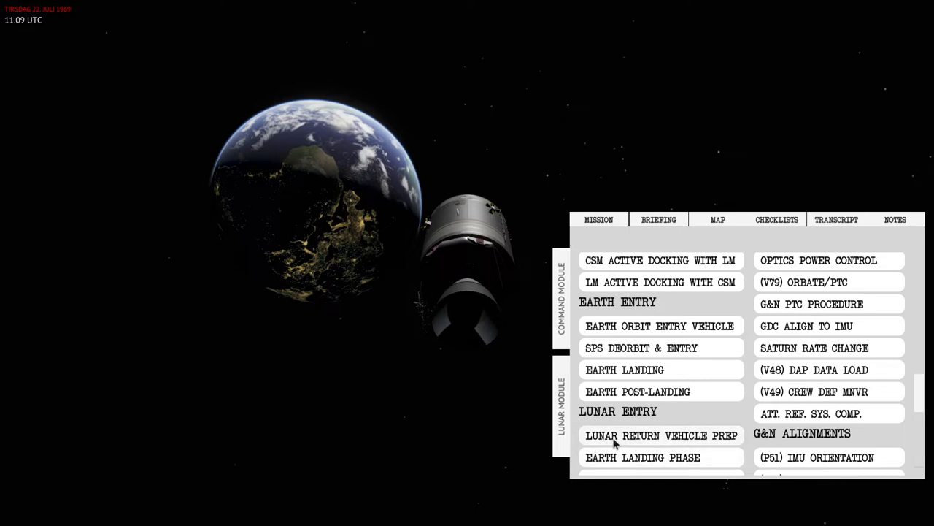
# Step: Open the Lunar Return Vehicle Prep checklist and scroll down to EMS Entry Test
pyautogui.click(662, 435)
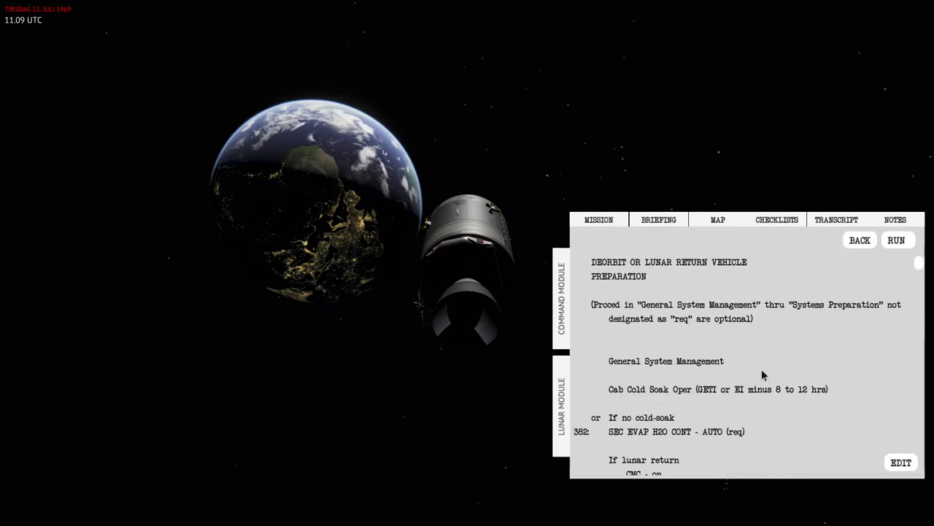
pyautogui.scroll(-3)
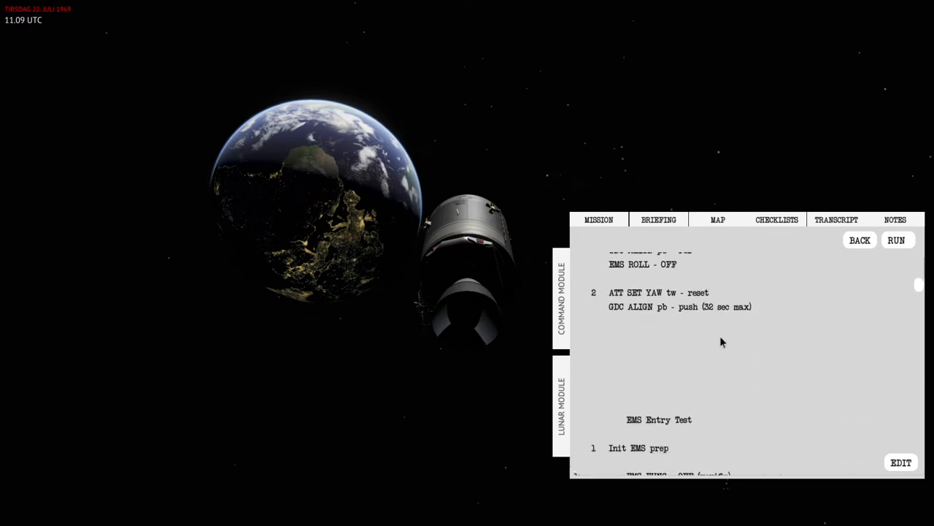
pyautogui.scroll(-3)
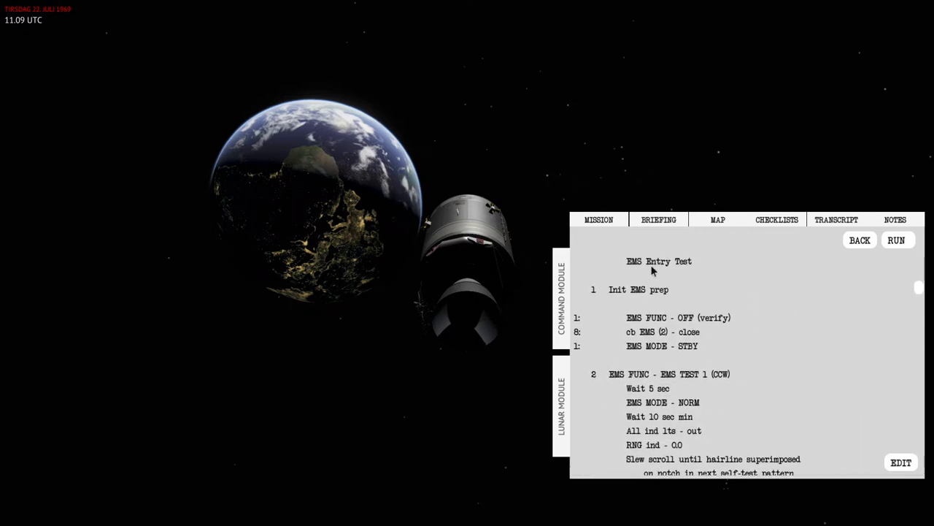
pyautogui.moveTo(429, 182)
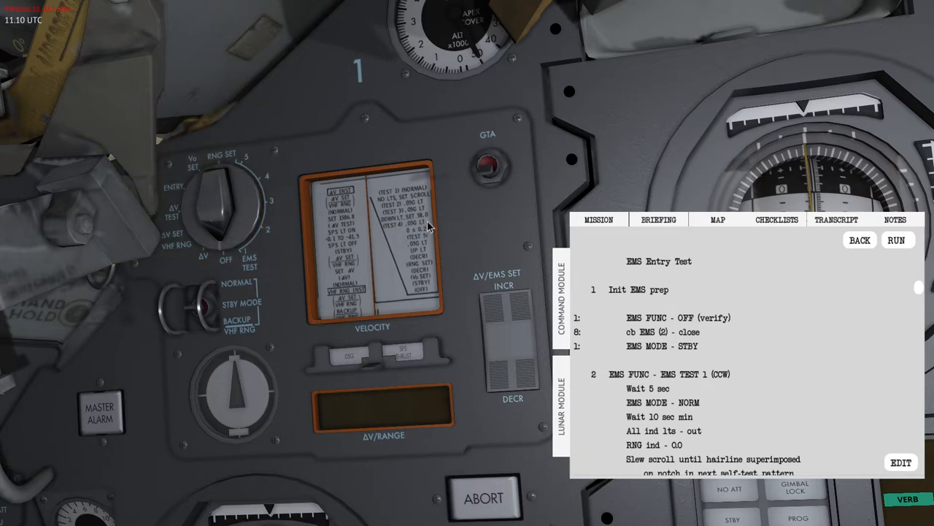
pyautogui.moveTo(430, 231)
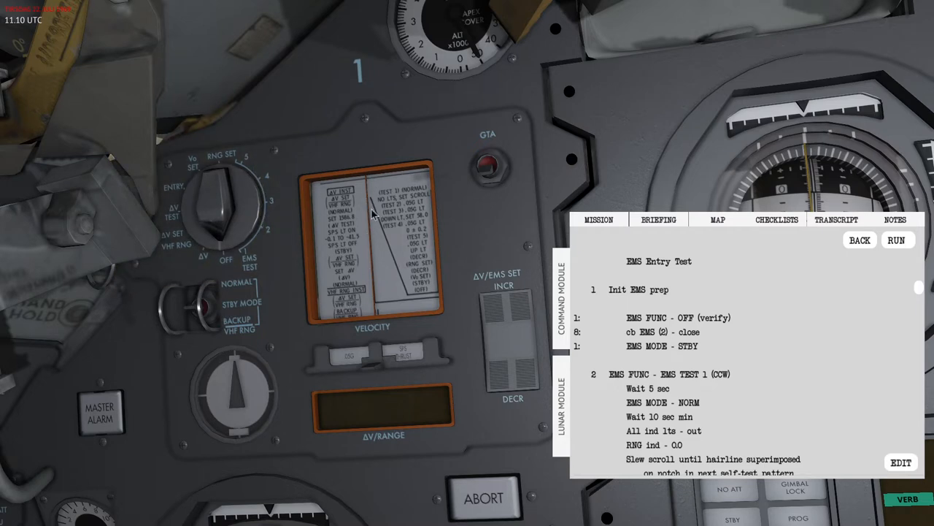
pyautogui.moveTo(438, 281)
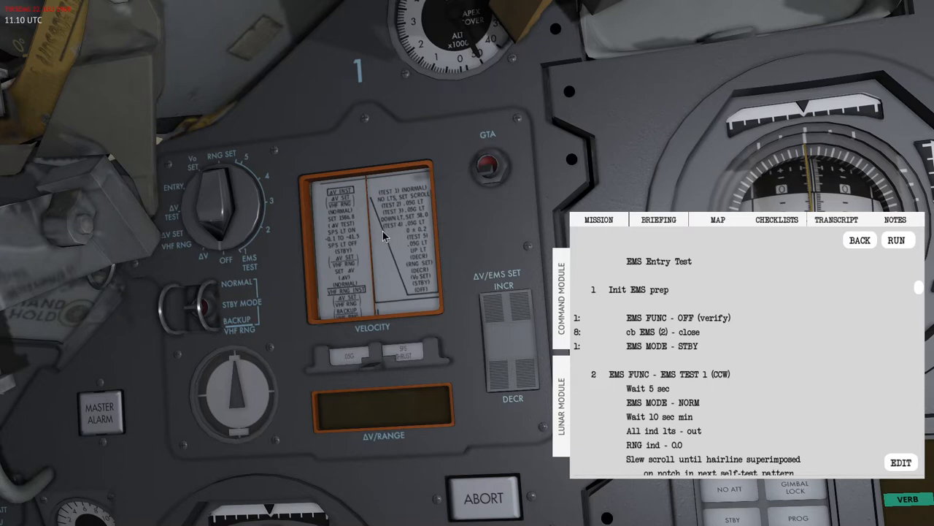
pyautogui.moveTo(365, 226)
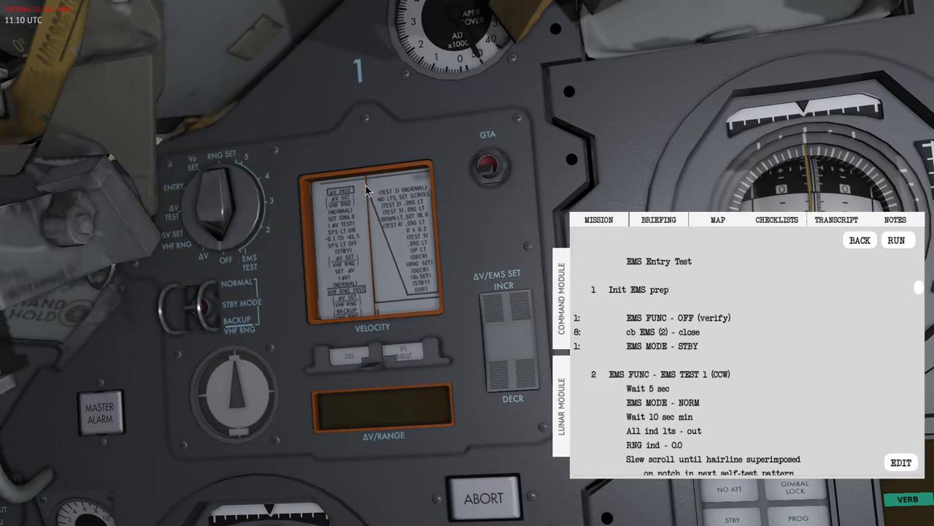
pyautogui.moveTo(374, 284)
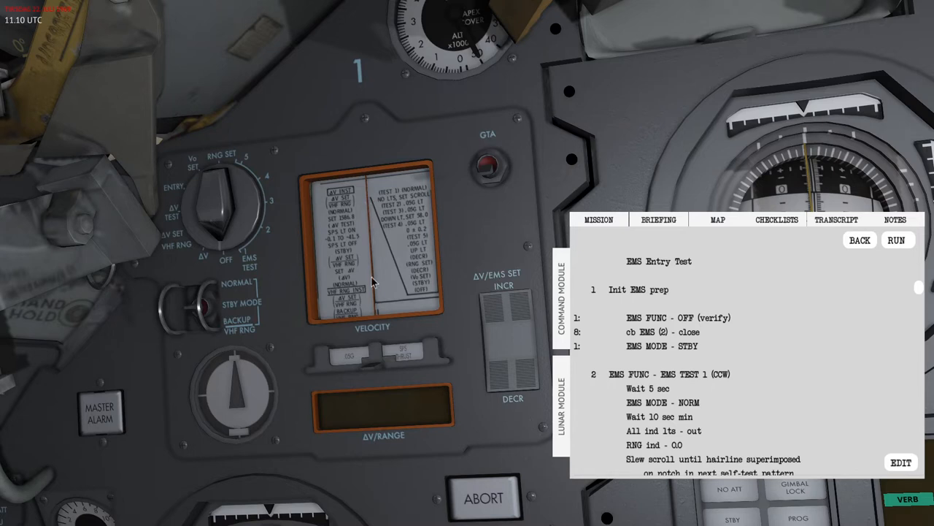
pyautogui.moveTo(393, 303)
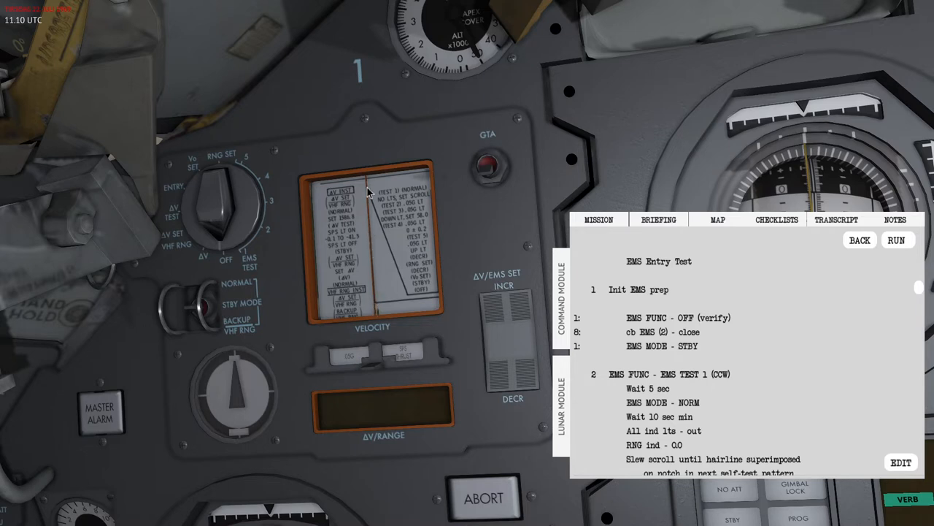
pyautogui.moveTo(366, 193)
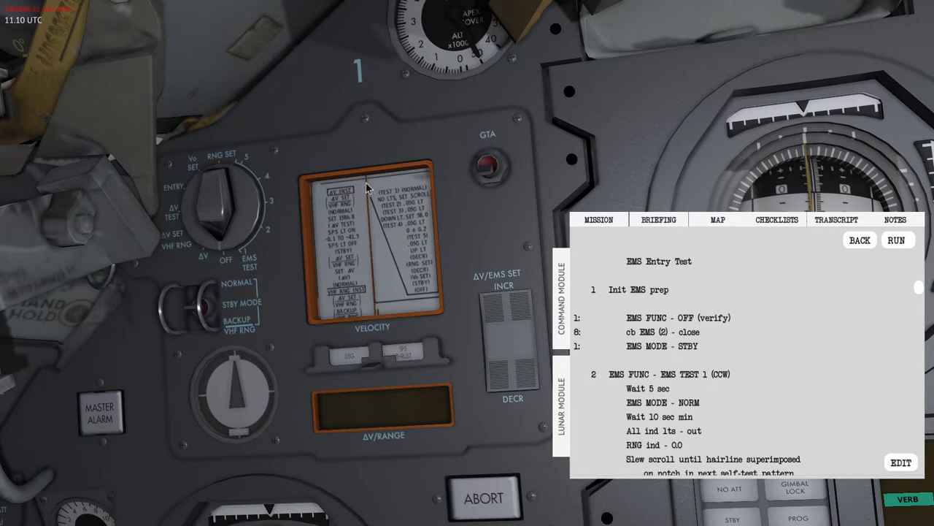
pyautogui.moveTo(373, 302)
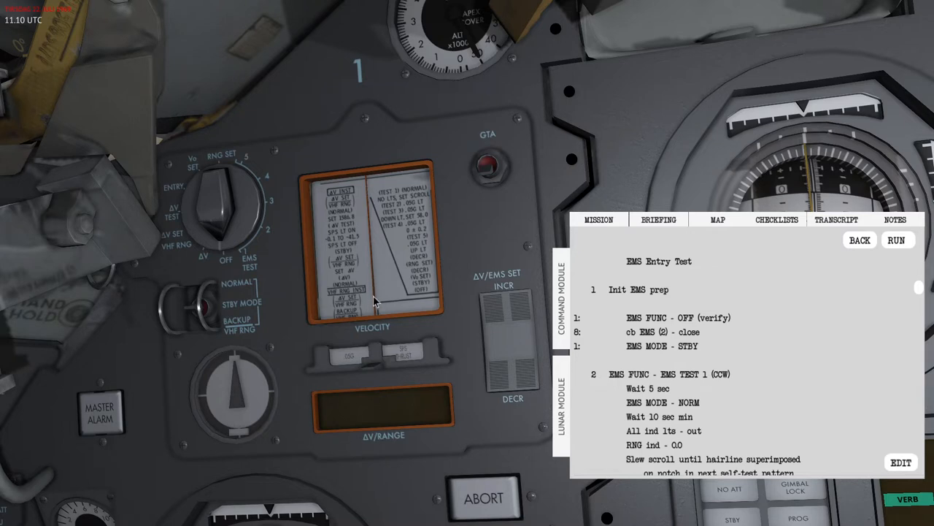
pyautogui.moveTo(377, 307)
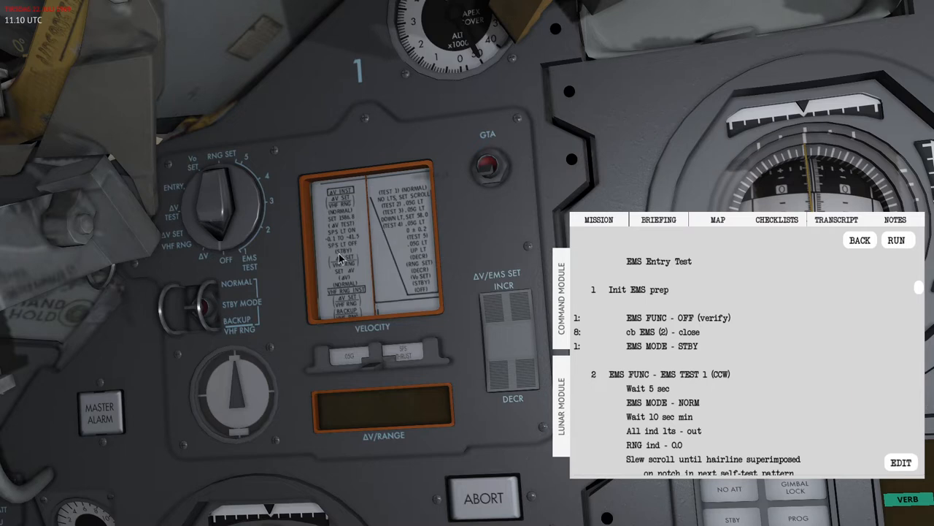
pyautogui.moveTo(522, 216)
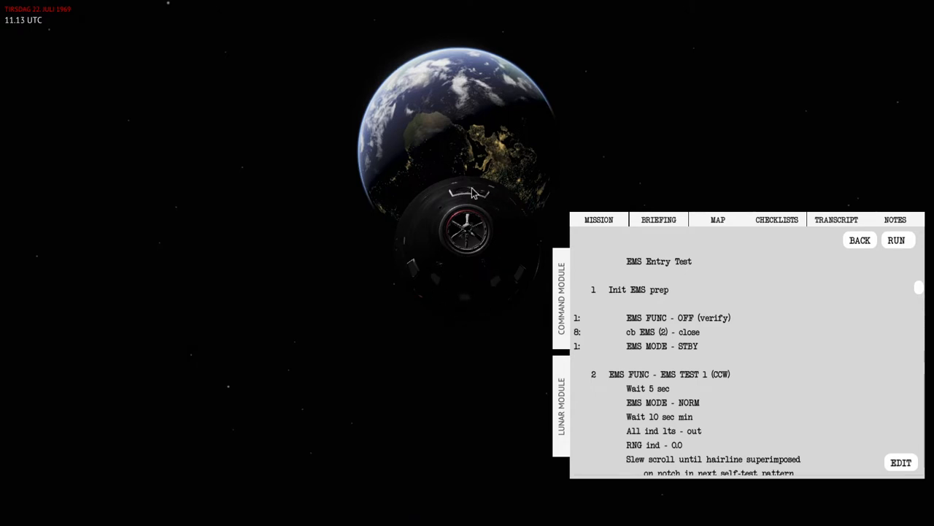
pyautogui.moveTo(465, 197)
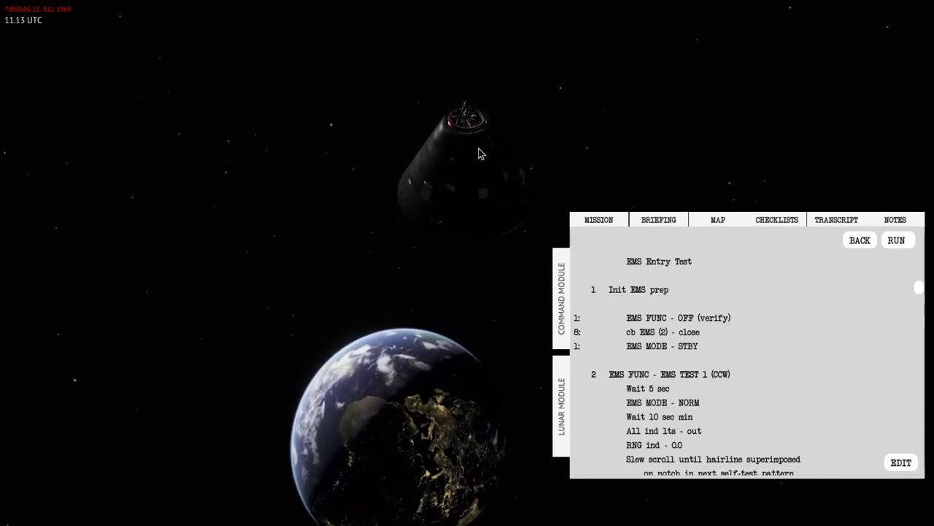
pyautogui.moveTo(476, 149)
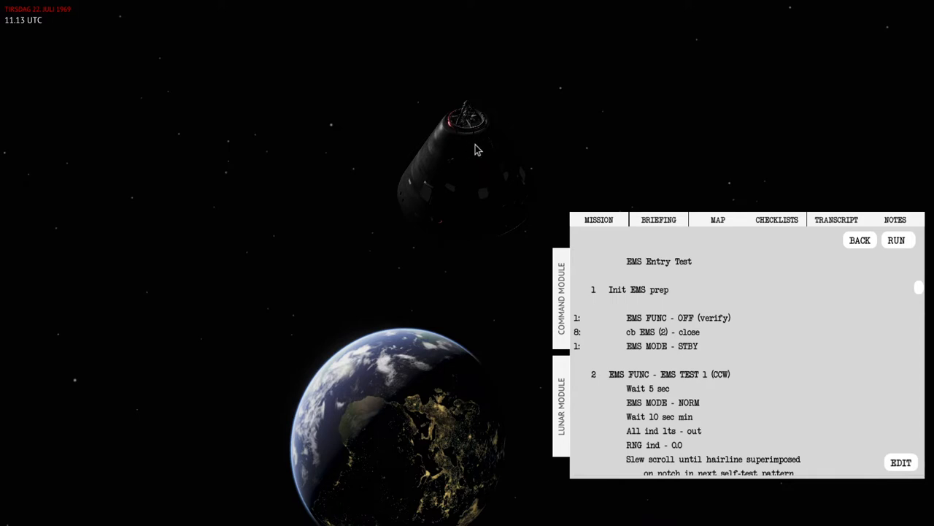
pyautogui.moveTo(470, 164)
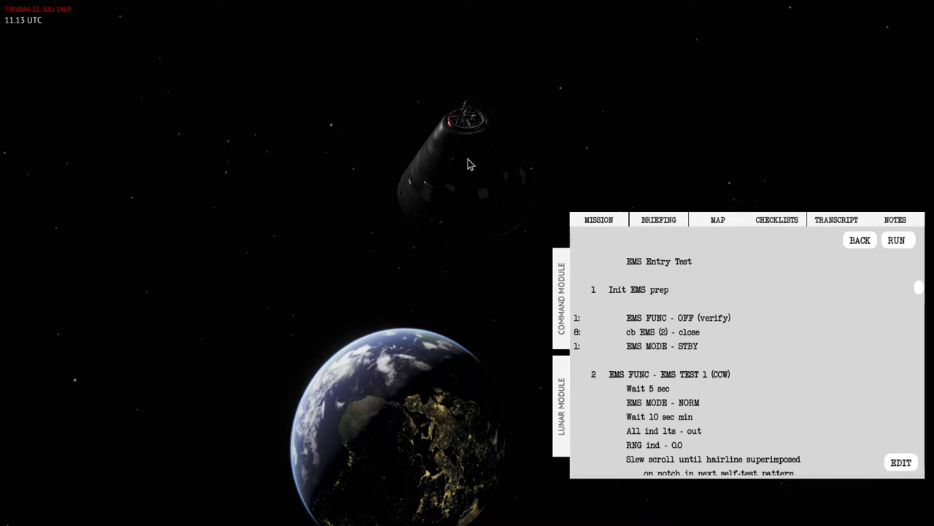
pyautogui.moveTo(475, 150)
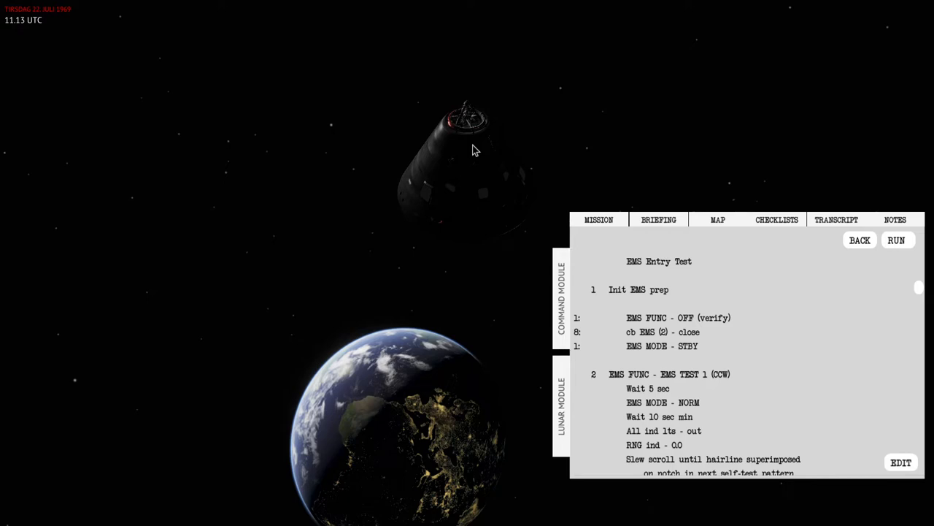
pyautogui.moveTo(450, 235)
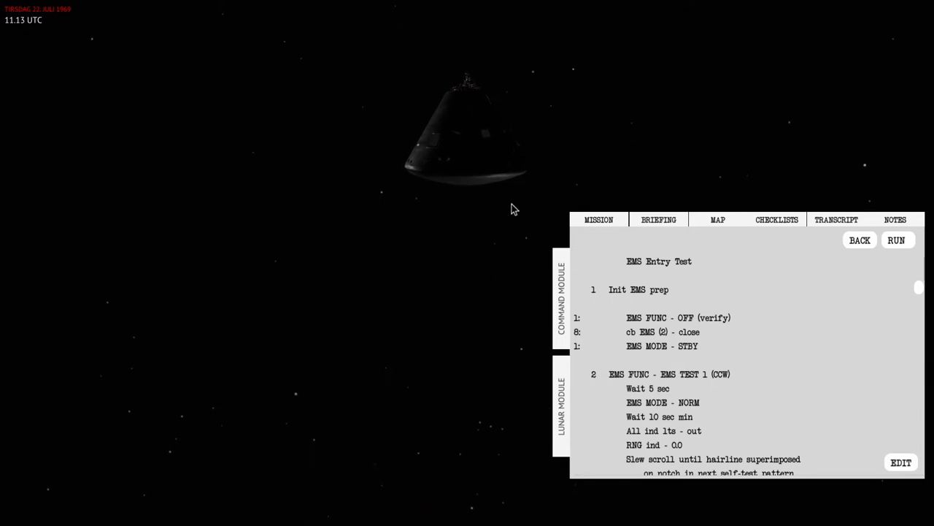
pyautogui.moveTo(471, 207)
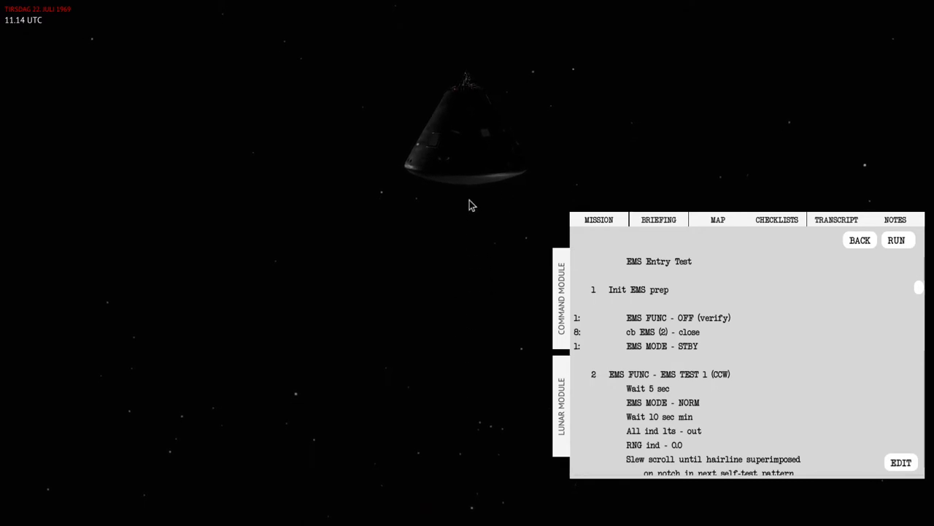
pyautogui.moveTo(489, 330)
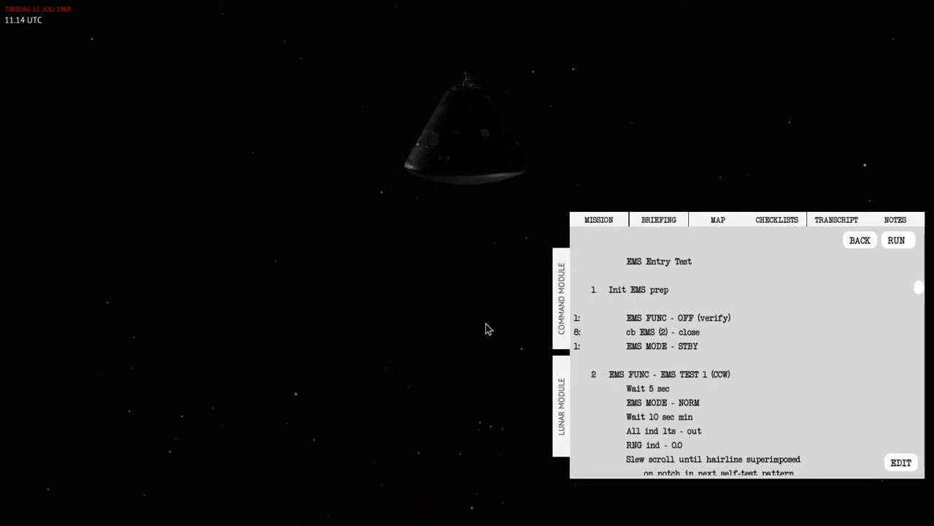
pyautogui.moveTo(429, 188)
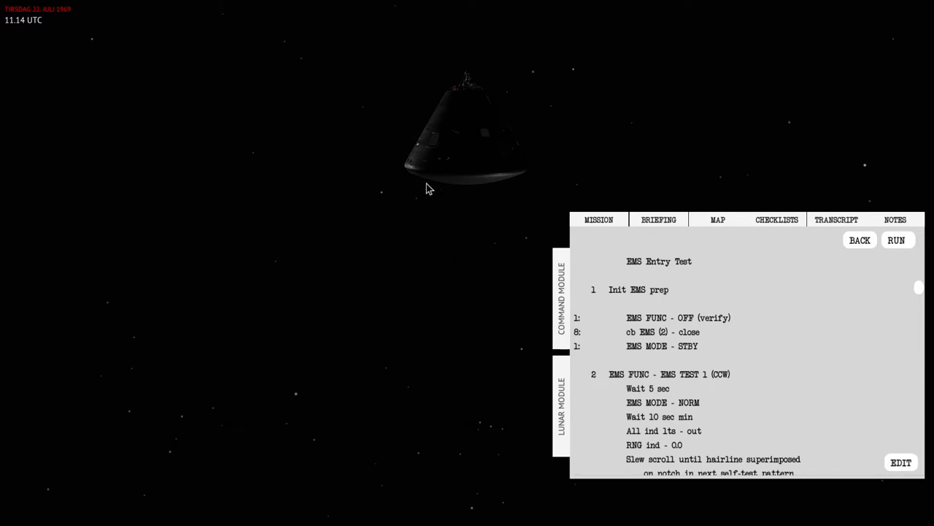
pyautogui.moveTo(472, 153)
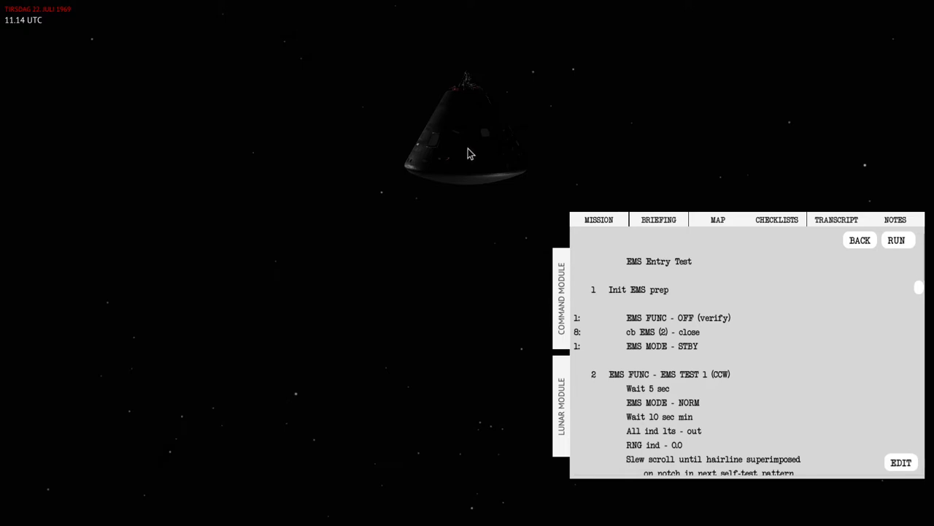
pyautogui.moveTo(475, 151)
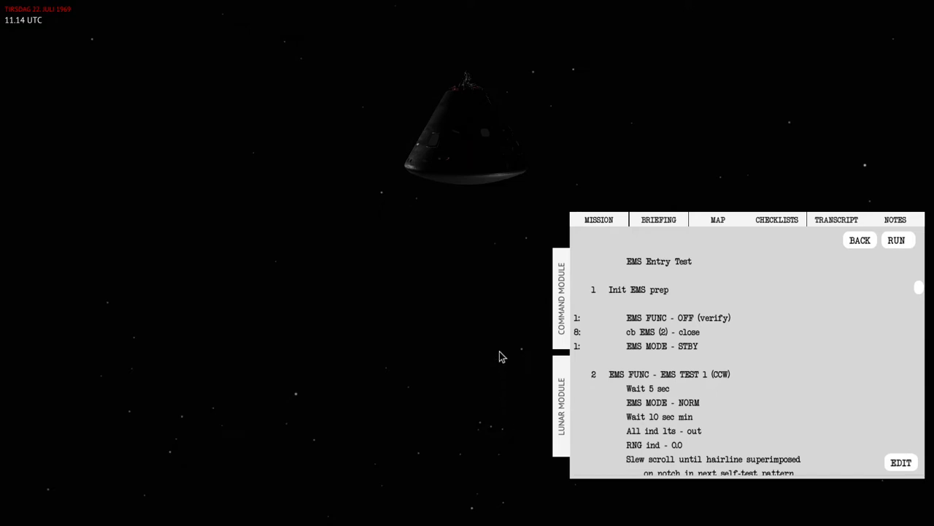
pyautogui.moveTo(500, 193)
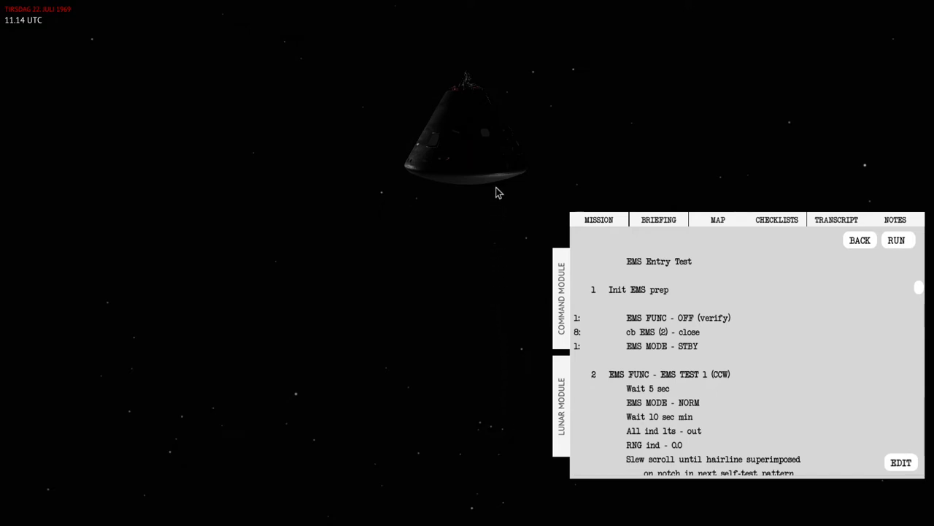
pyautogui.moveTo(282, 148)
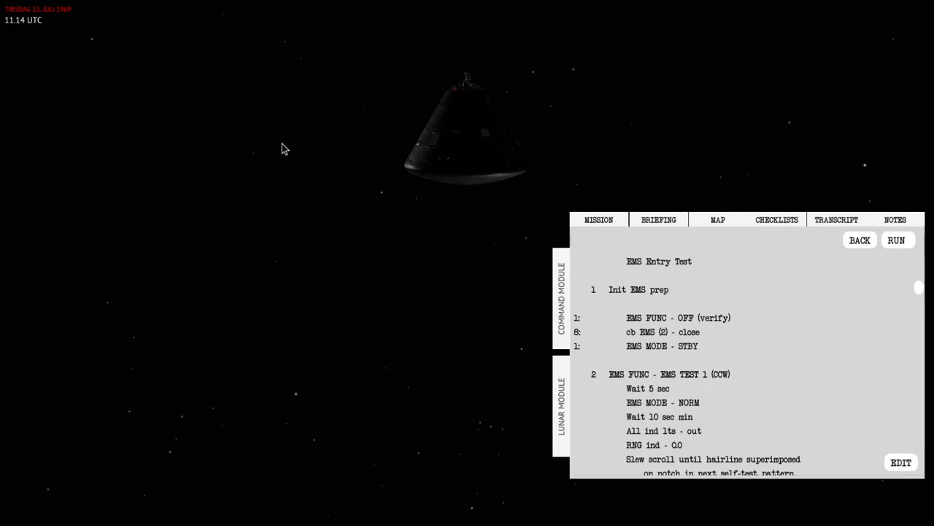
pyautogui.moveTo(469, 174)
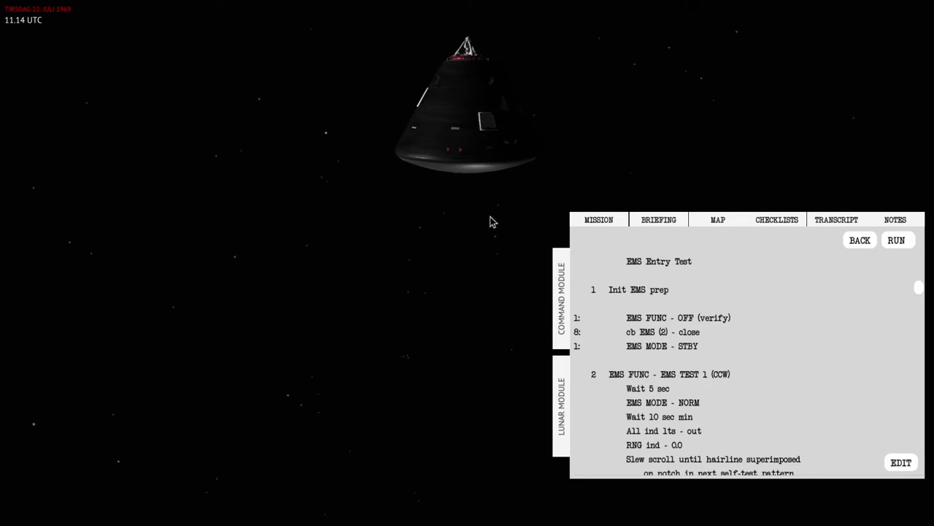
pyautogui.moveTo(511, 179)
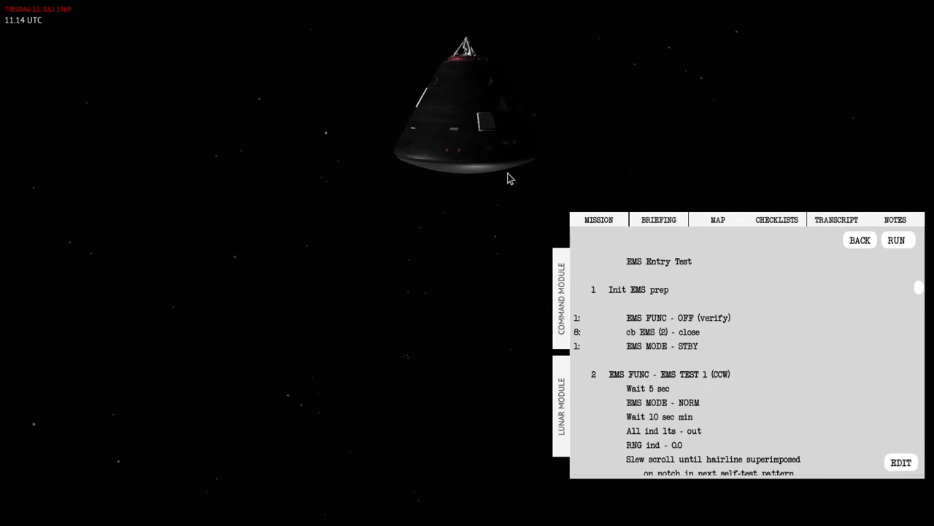
pyautogui.moveTo(502, 183)
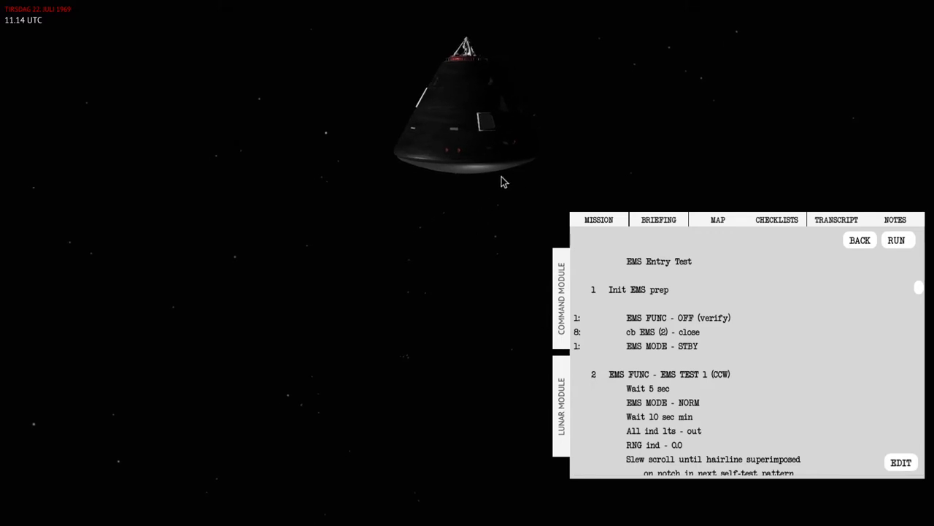
pyautogui.moveTo(518, 142)
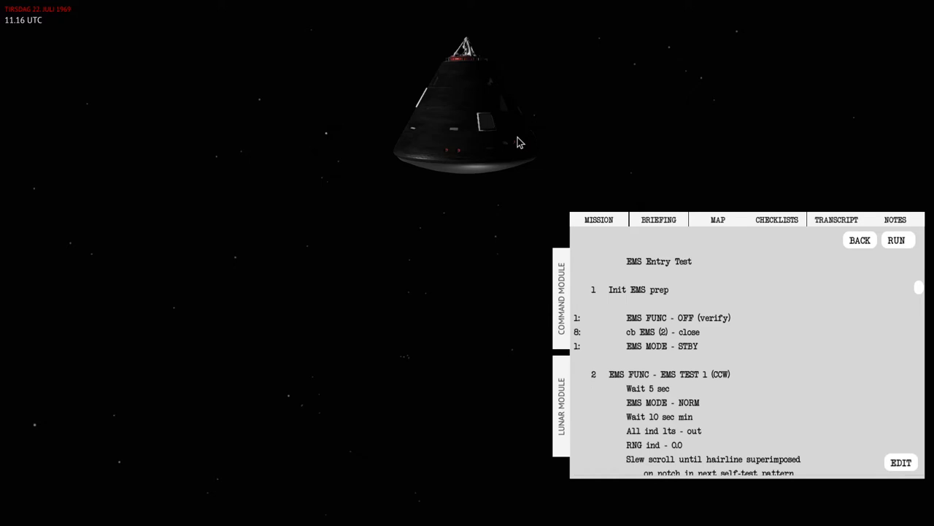
pyautogui.moveTo(498, 175)
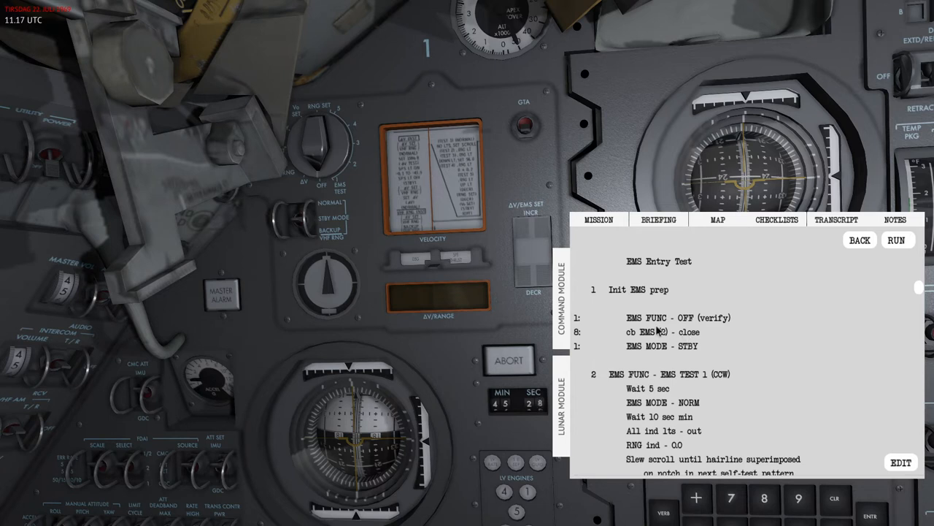
pyautogui.click(523, 137)
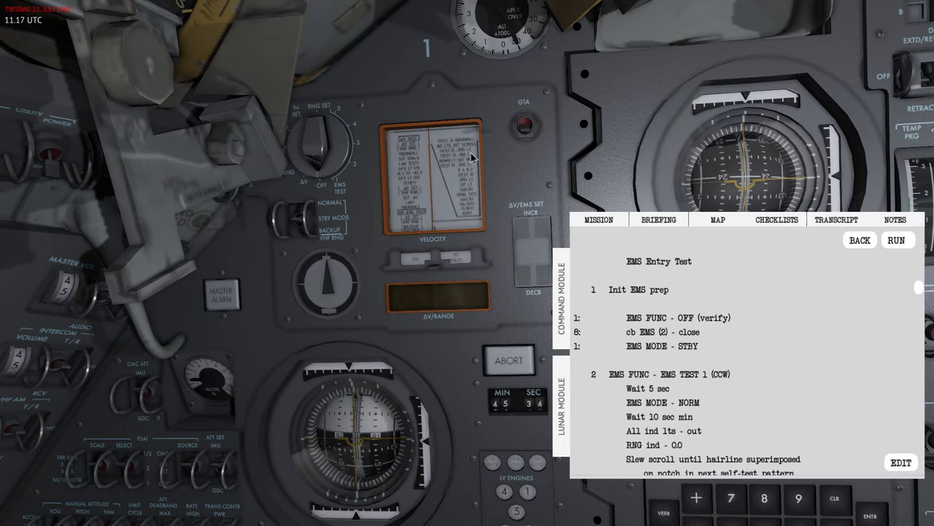
pyautogui.moveTo(542, 166)
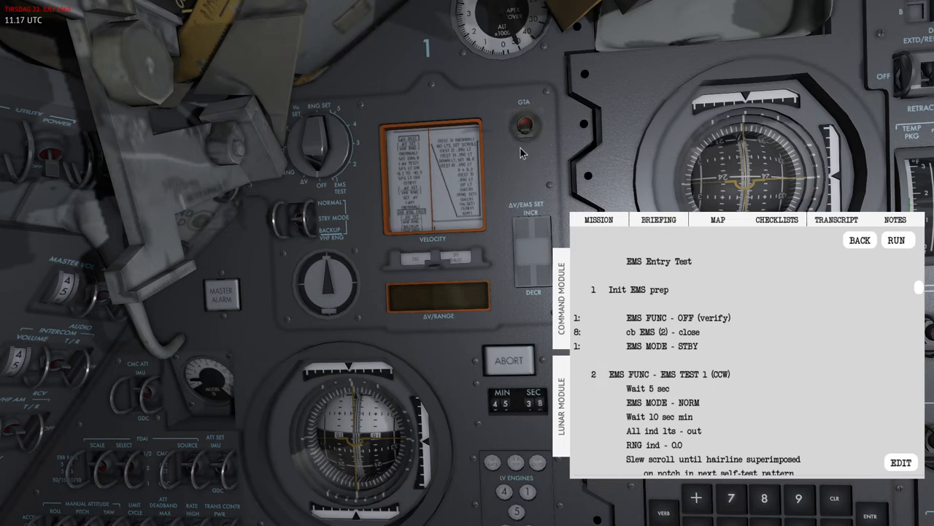
pyautogui.moveTo(524, 160)
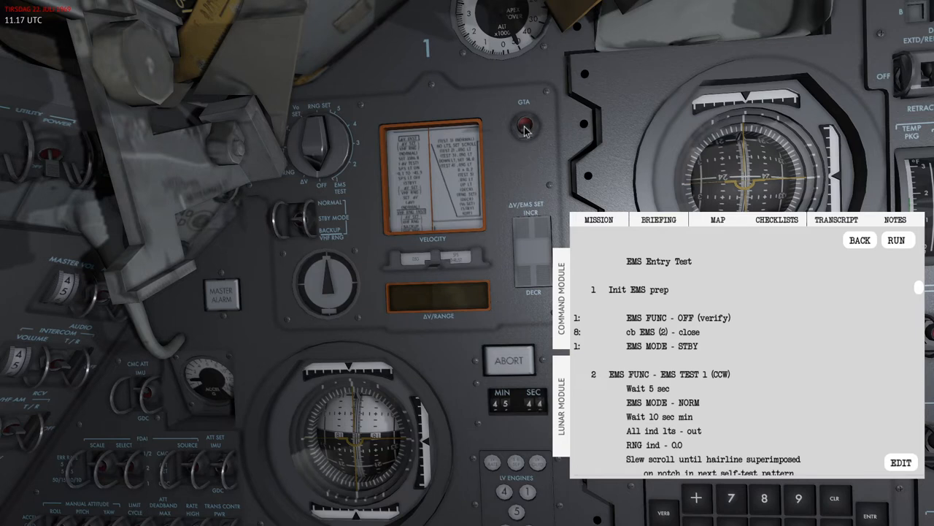
pyautogui.click(524, 139)
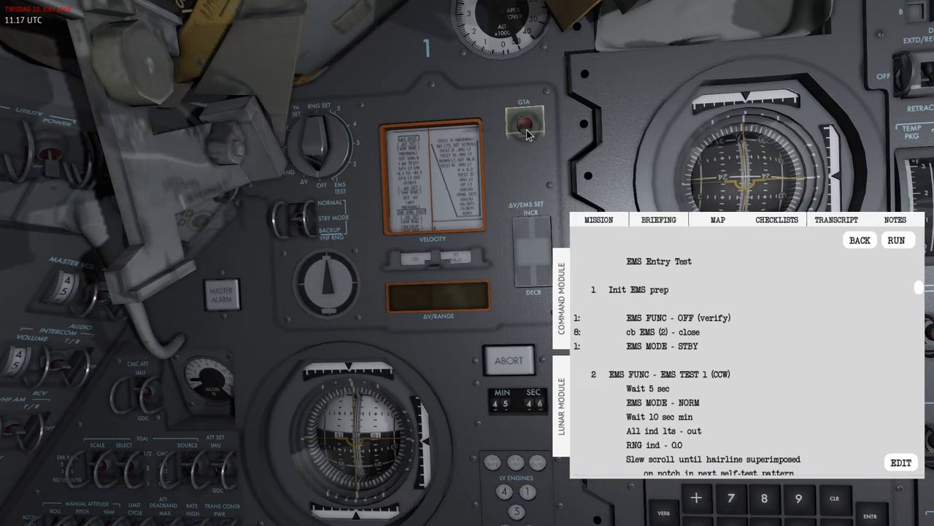
pyautogui.click(524, 124)
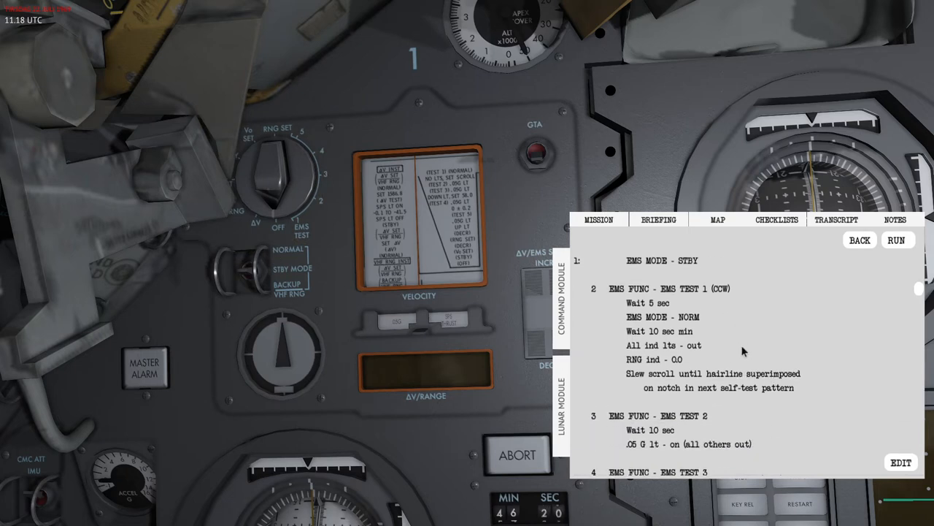
# Step: Scroll the checklist back up to EMS Entry Test step 2
pyautogui.scroll(3)
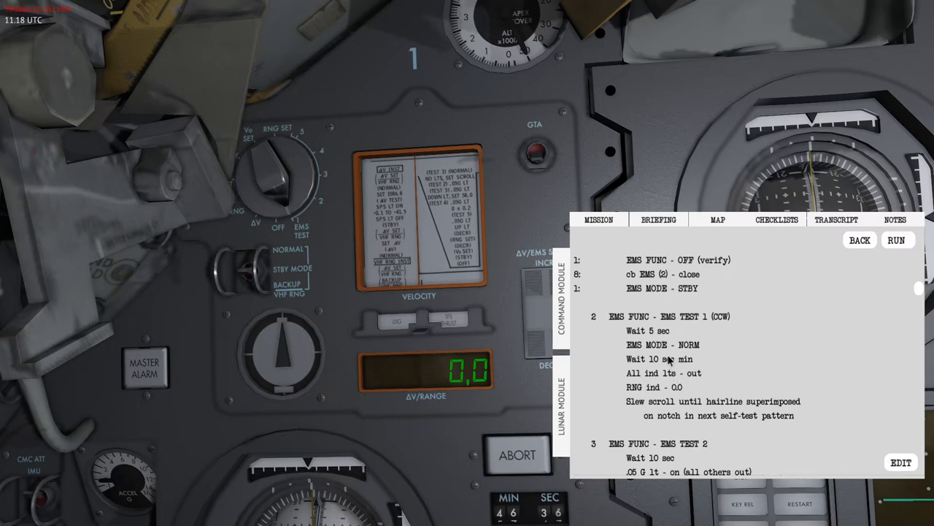
pyautogui.moveTo(503, 291)
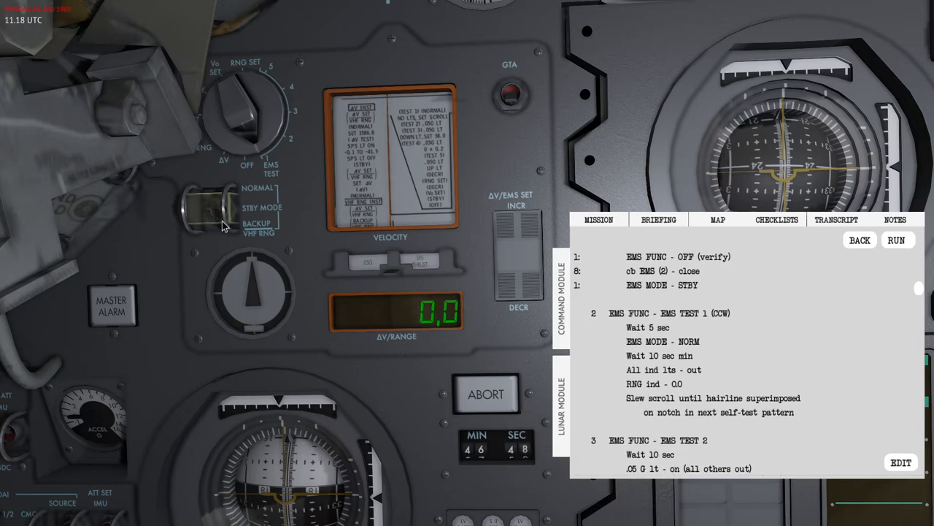
# Step: Flip the EMS MODE switch for the second self-test
pyautogui.click(204, 212)
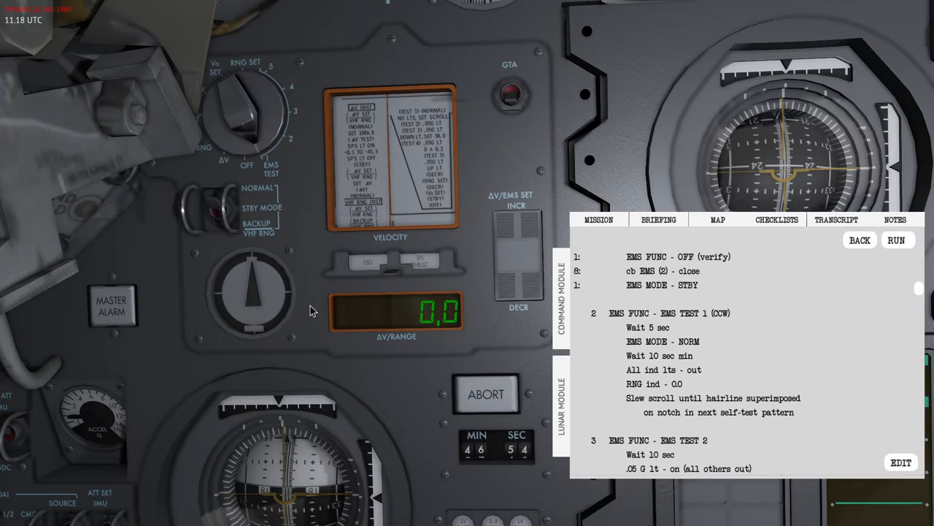
pyautogui.moveTo(667, 390)
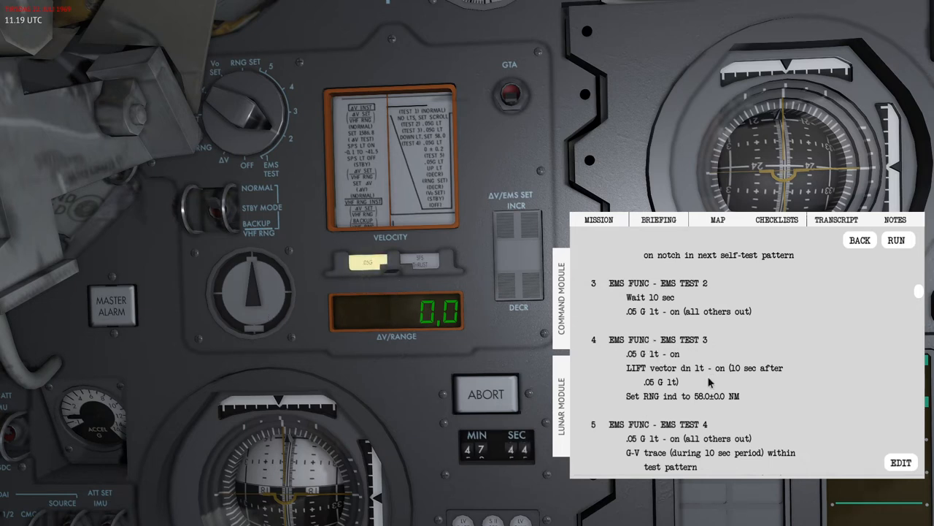
# Step: Scroll the checklist down to EMS Tests 3 and 4
pyautogui.scroll(-3)
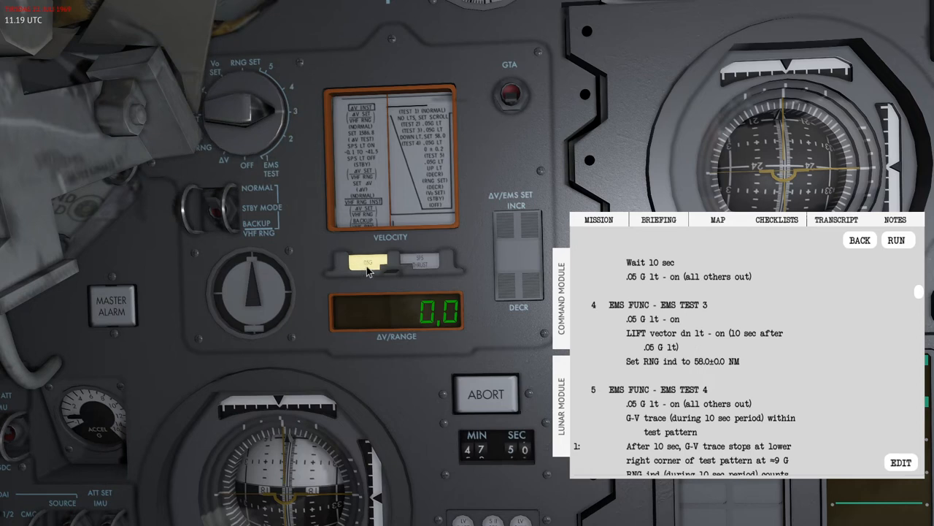
pyautogui.moveTo(643, 342)
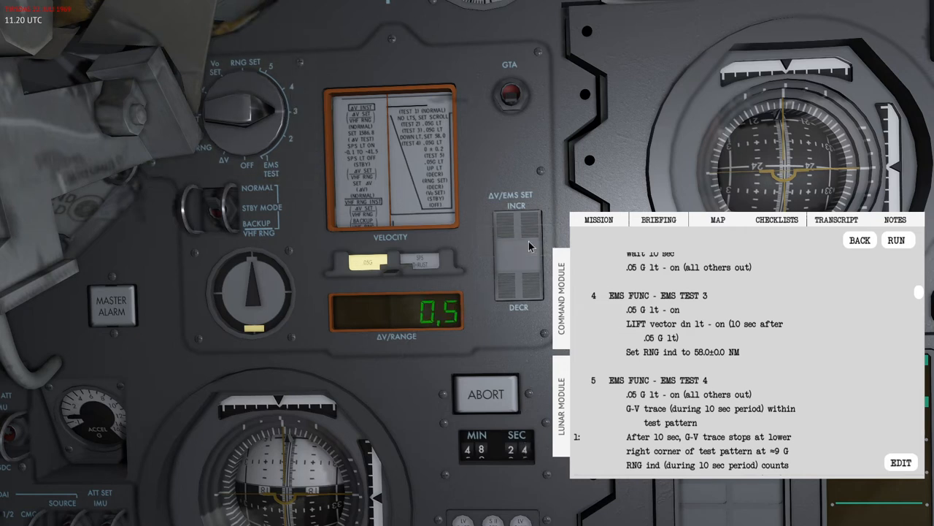
# Step: Hold ΔV/EMS SET at INCR to count the range display up toward 58.0 NM
pyautogui.click(511, 233)
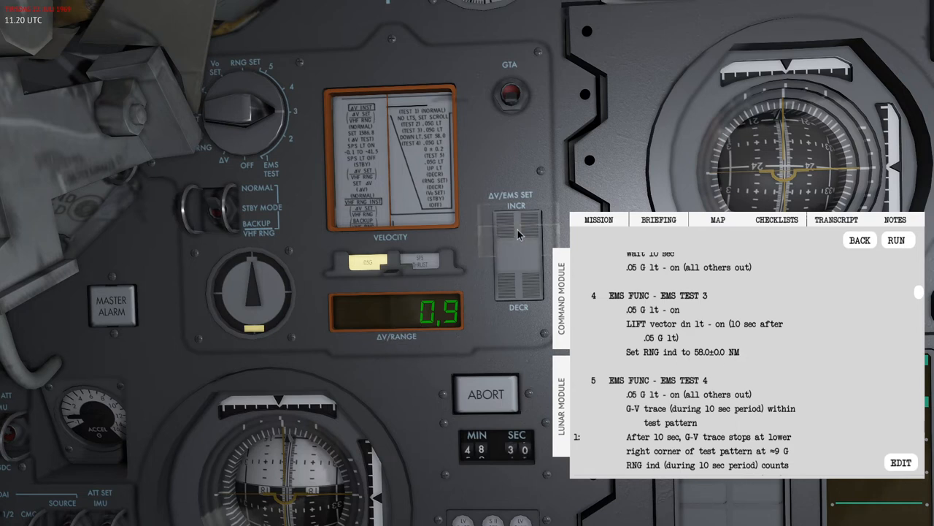
pyautogui.click(519, 234)
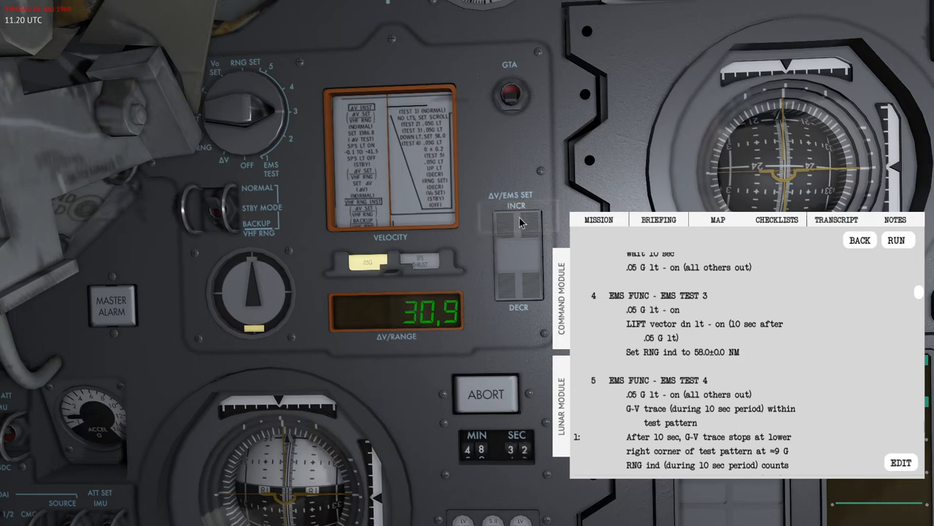
pyautogui.click(513, 234)
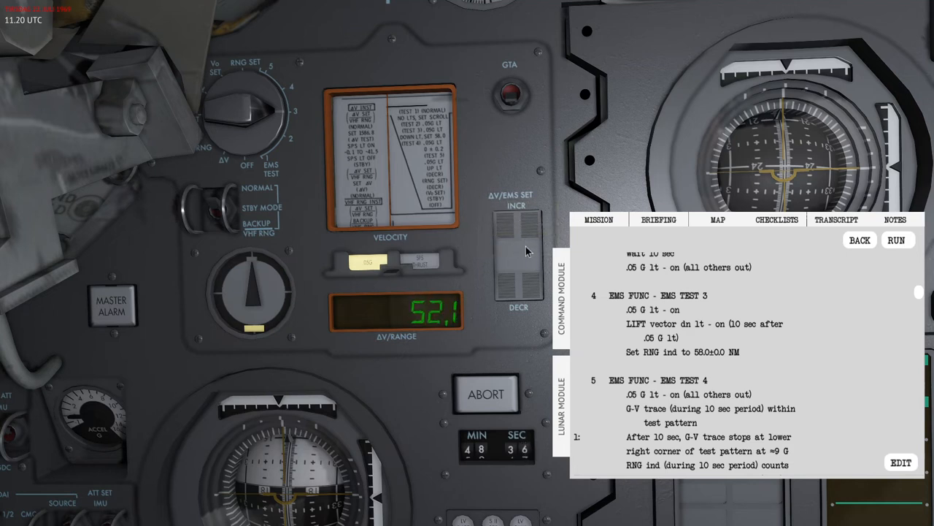
pyautogui.click(512, 241)
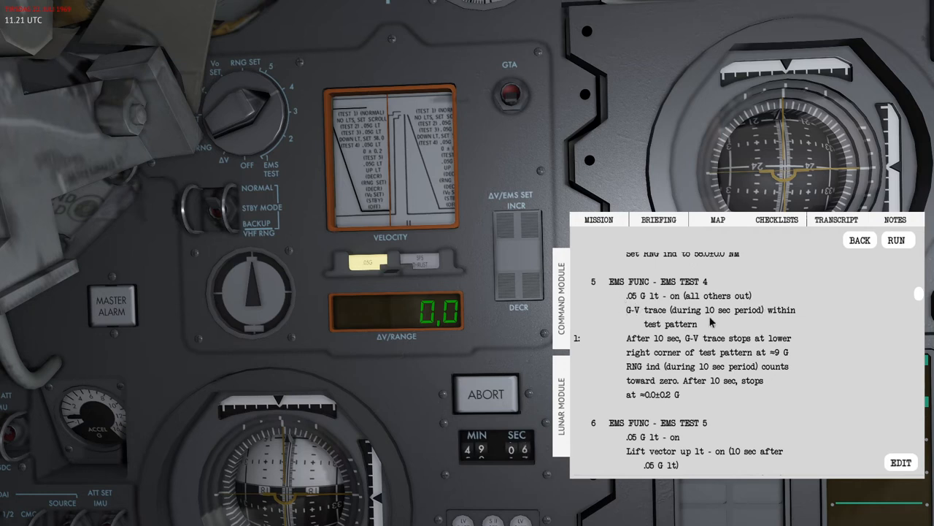
# Step: Scroll the checklist down through EMS Test 5 to the range-set step
pyautogui.scroll(-3)
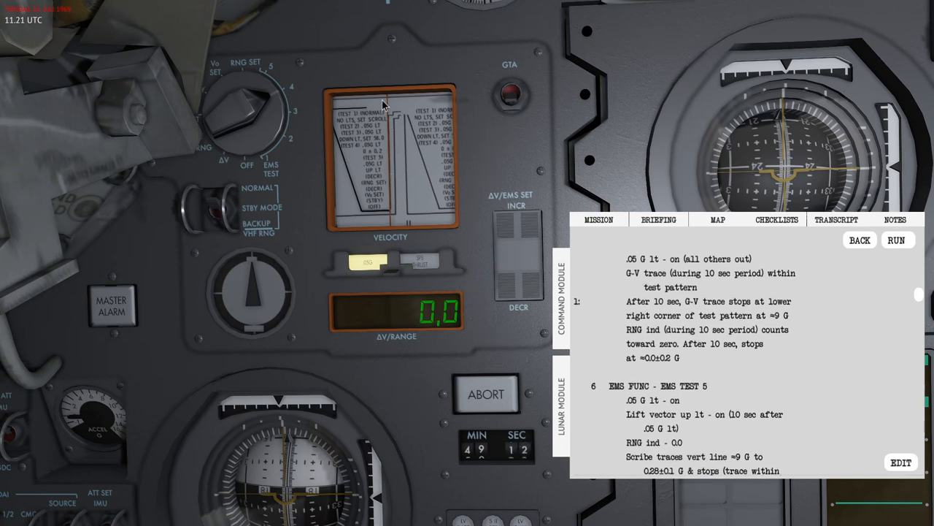
pyautogui.scroll(-3)
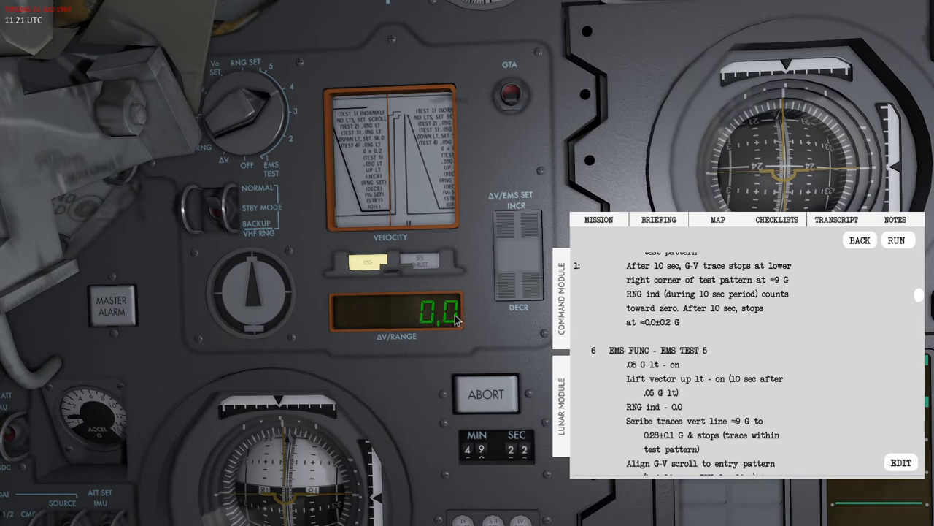
pyautogui.scroll(-3)
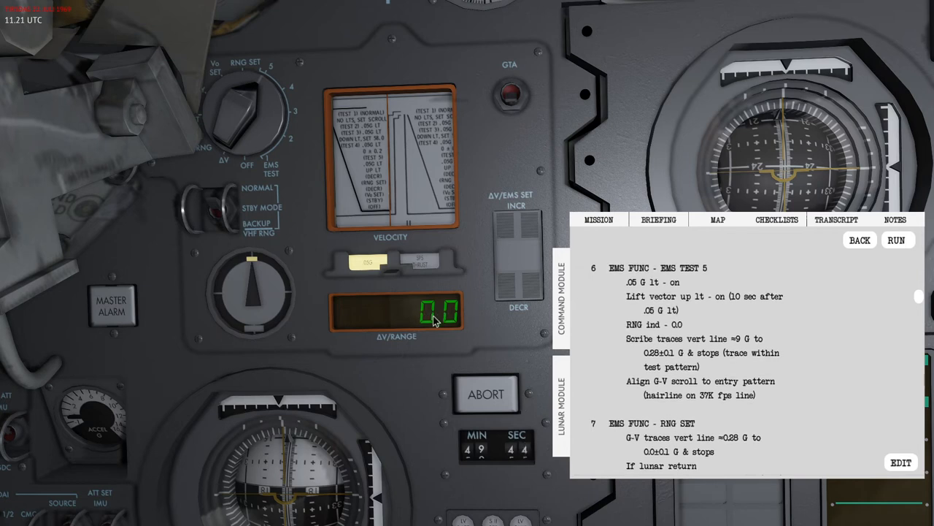
pyautogui.scroll(-3)
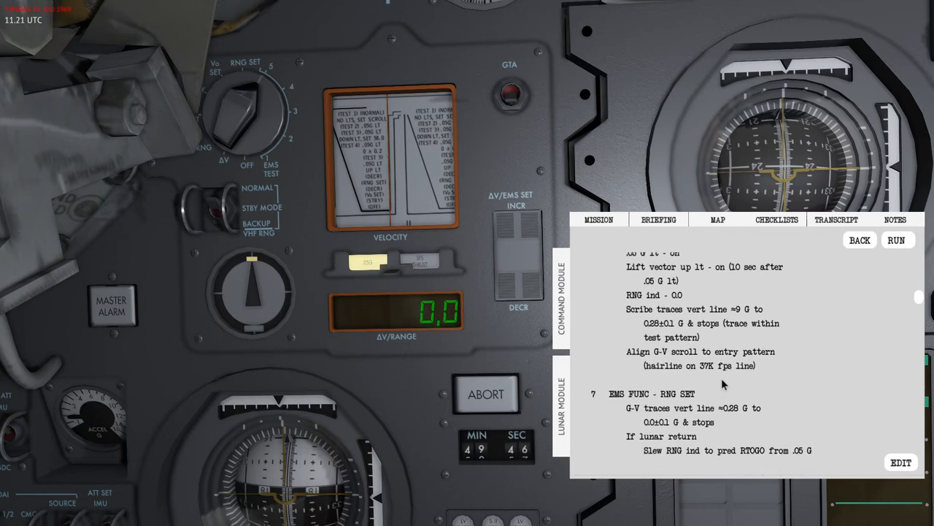
pyautogui.scroll(-3)
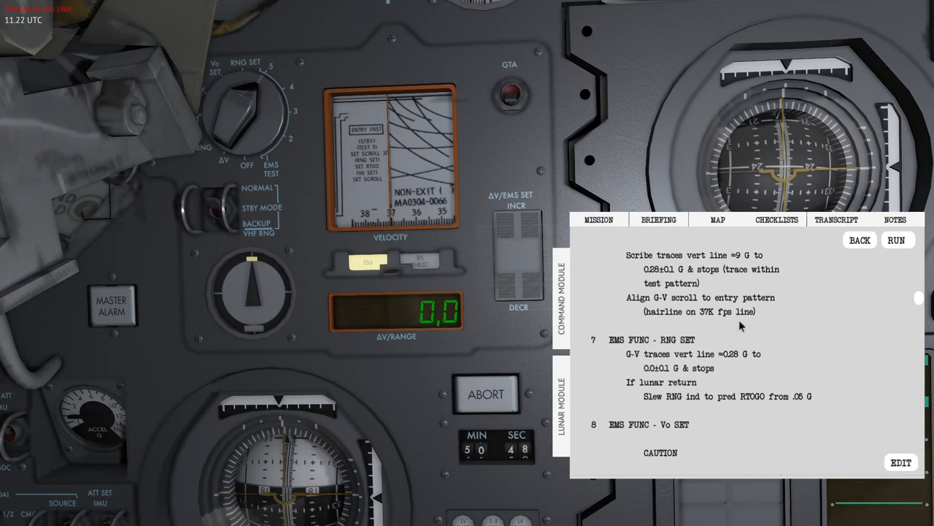
pyautogui.scroll(-3)
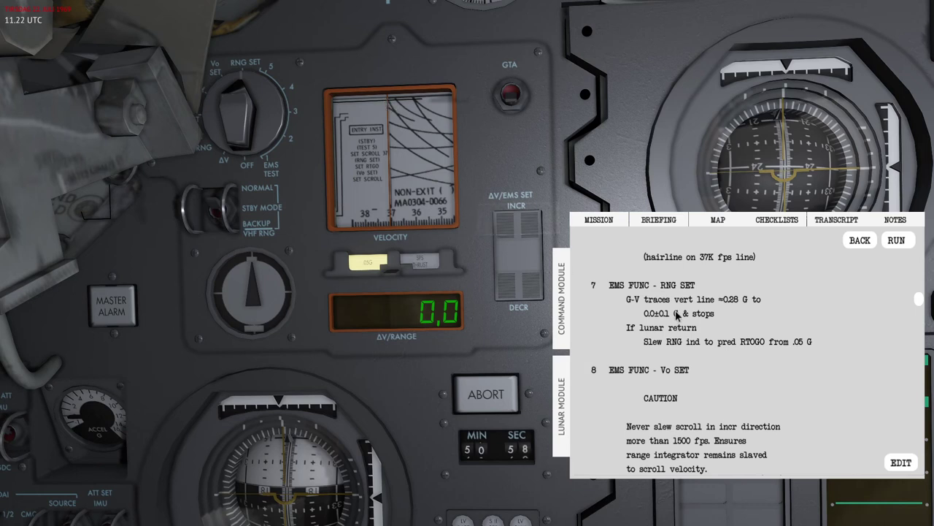
pyautogui.moveTo(726, 361)
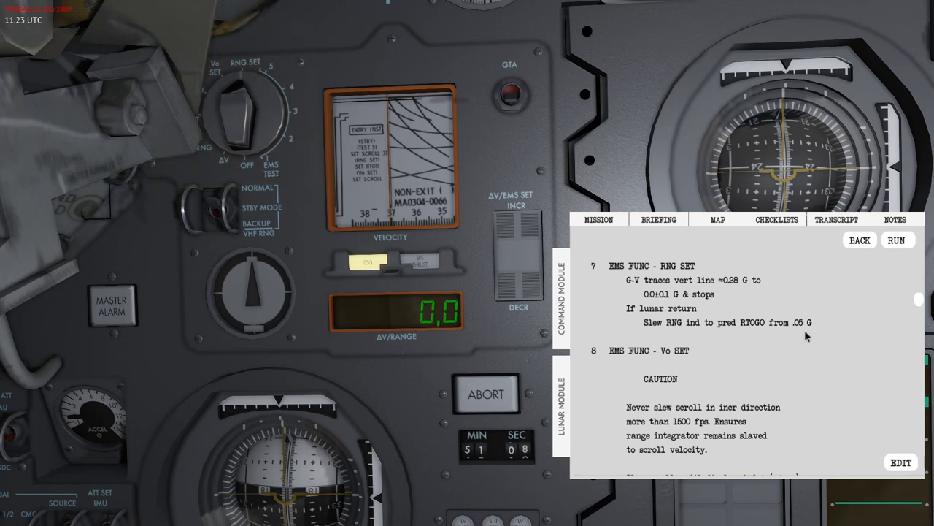
pyautogui.moveTo(775, 252)
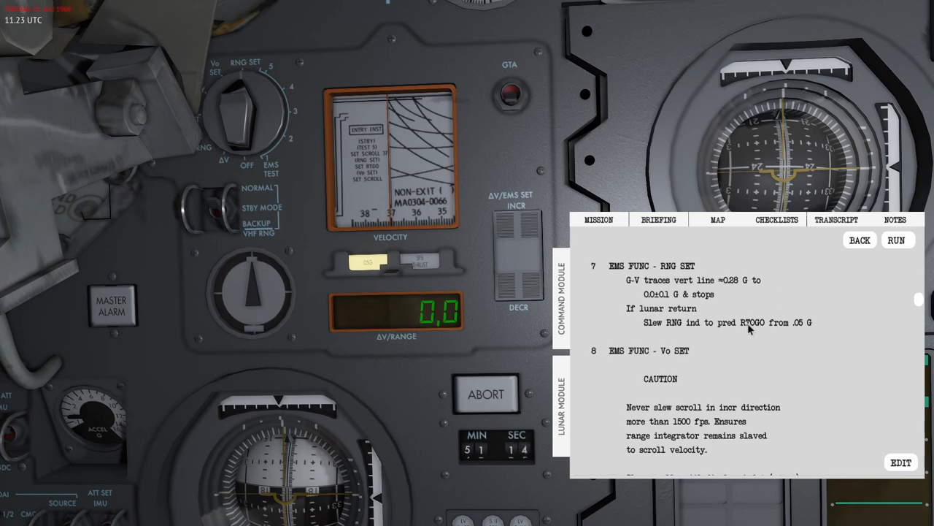
pyautogui.moveTo(752, 333)
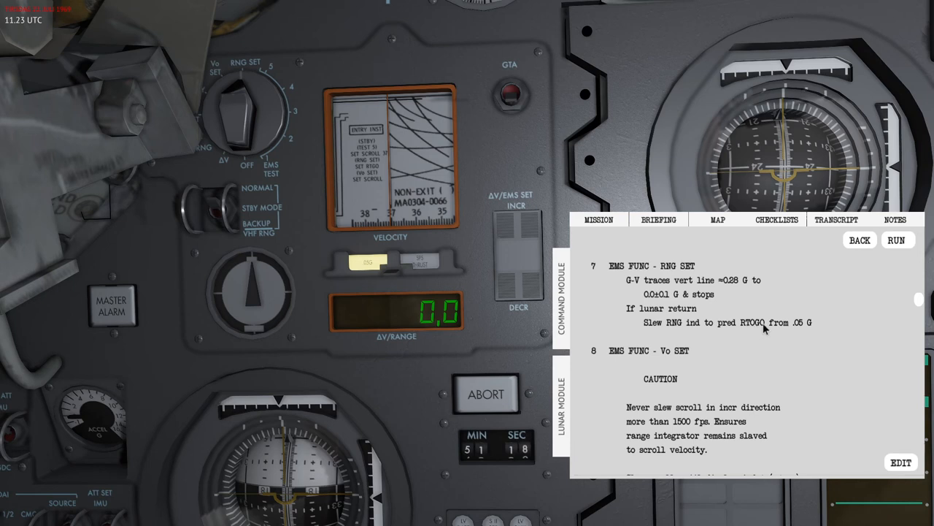
pyautogui.click(205, 211)
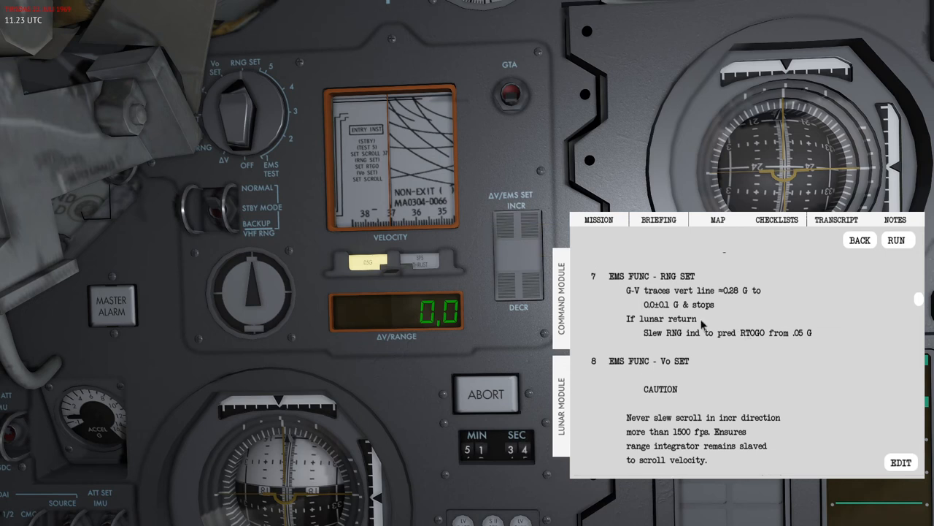
# Step: Increment the range display past 1200, then decrement back to 1200.0
pyautogui.click(517, 241)
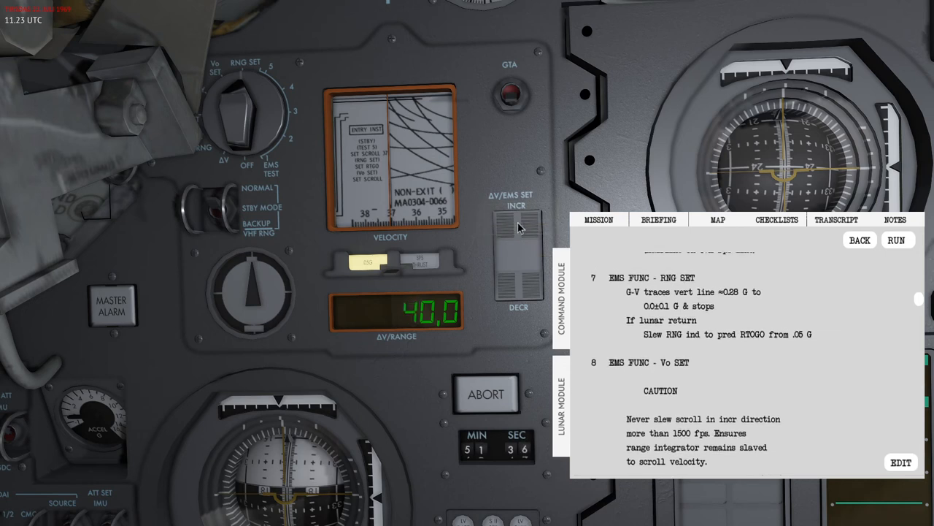
pyautogui.click(509, 230)
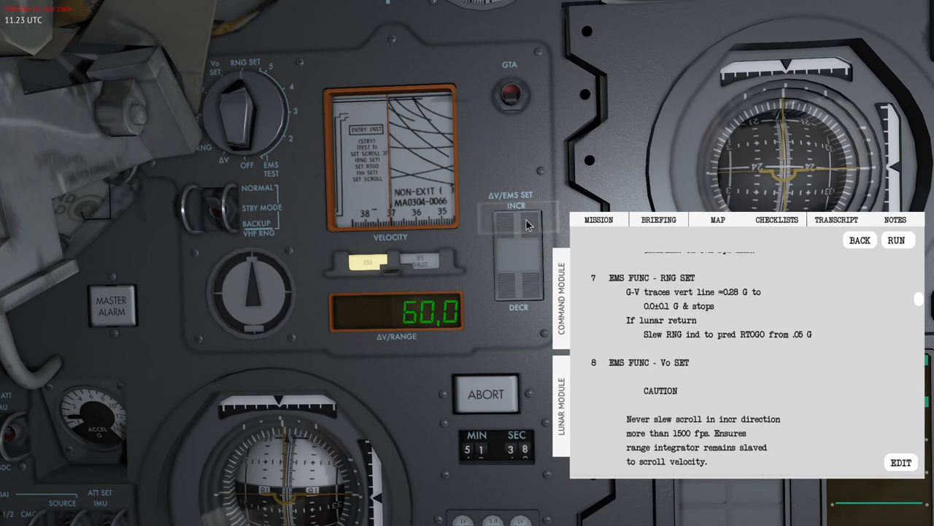
pyautogui.click(514, 234)
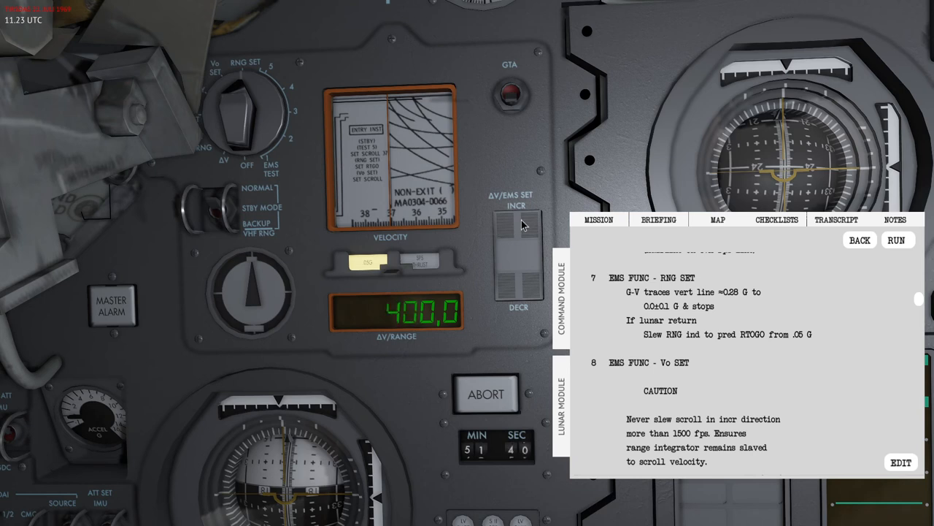
pyautogui.click(515, 226)
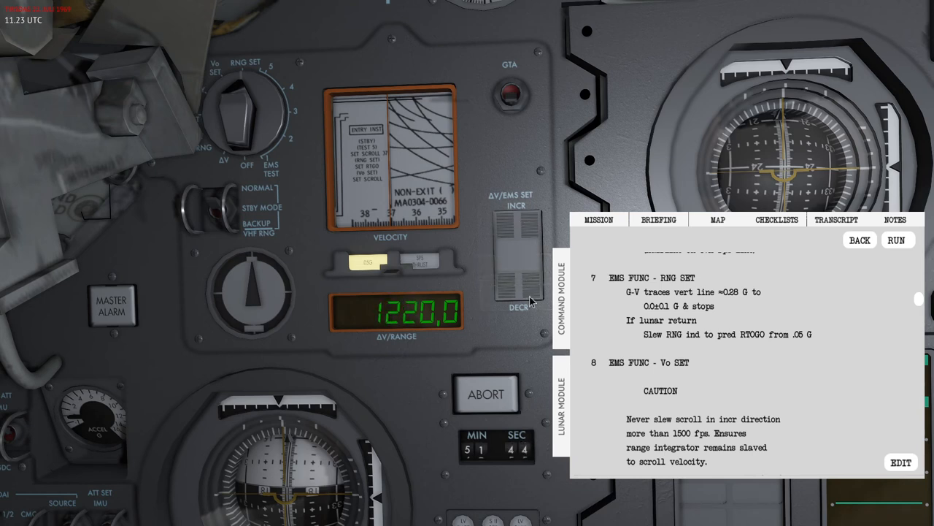
pyautogui.click(510, 296)
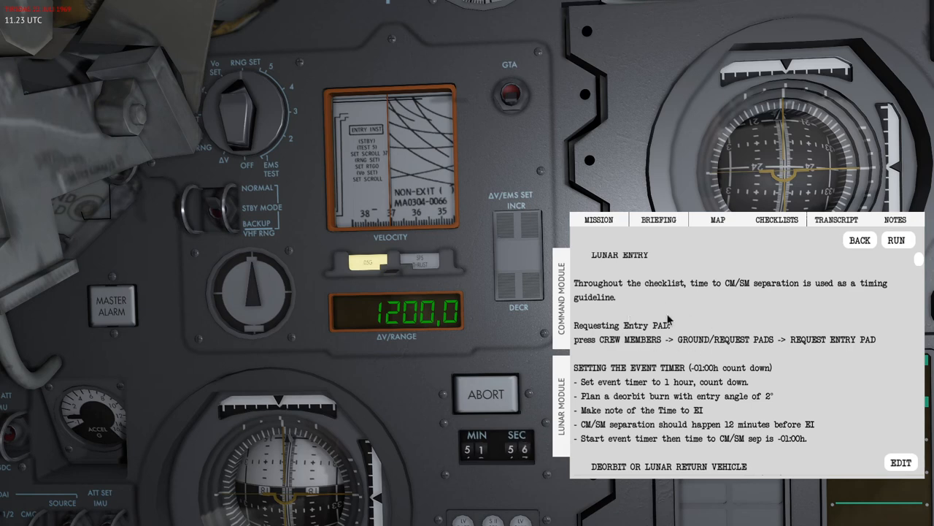
# Step: Scroll the checklist to step 8, Vo SET, showing the caution and entry velocities
pyautogui.scroll(-3)
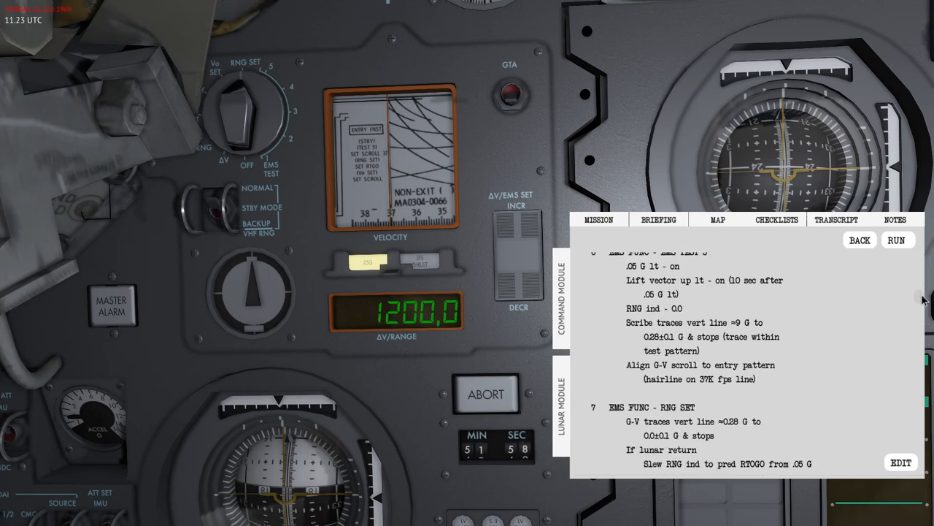
pyautogui.scroll(-3)
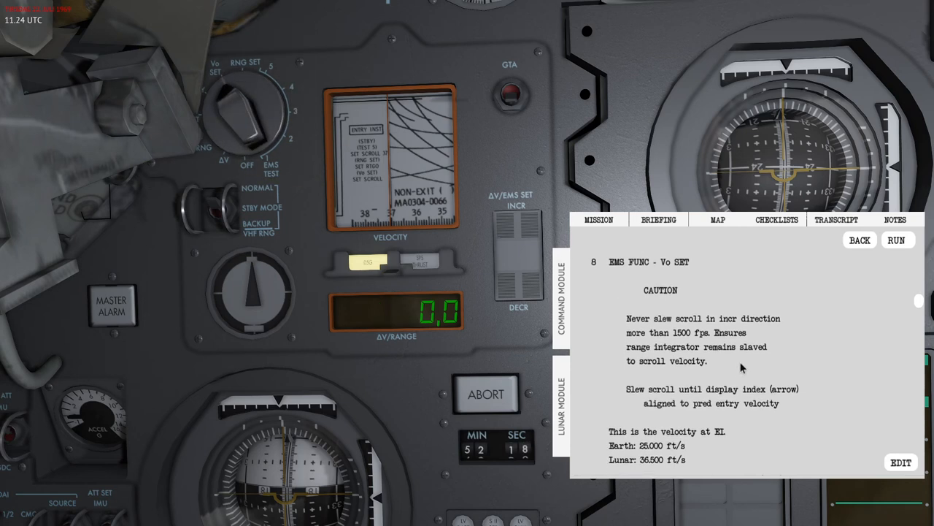
pyautogui.scroll(-3)
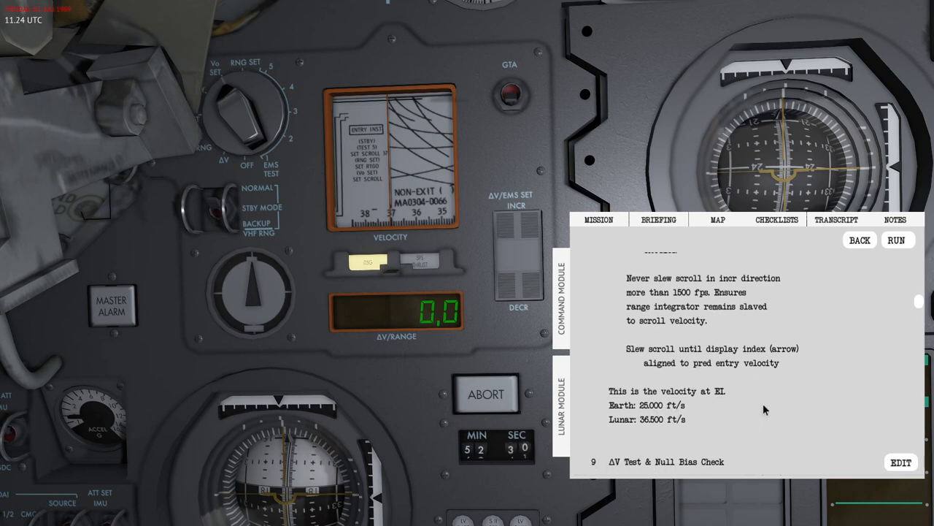
pyautogui.scroll(-3)
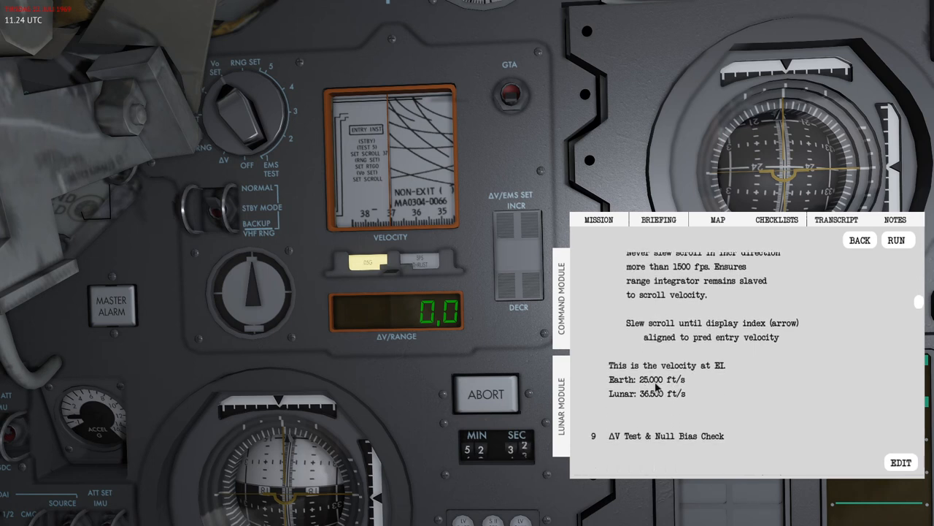
pyautogui.scroll(-3)
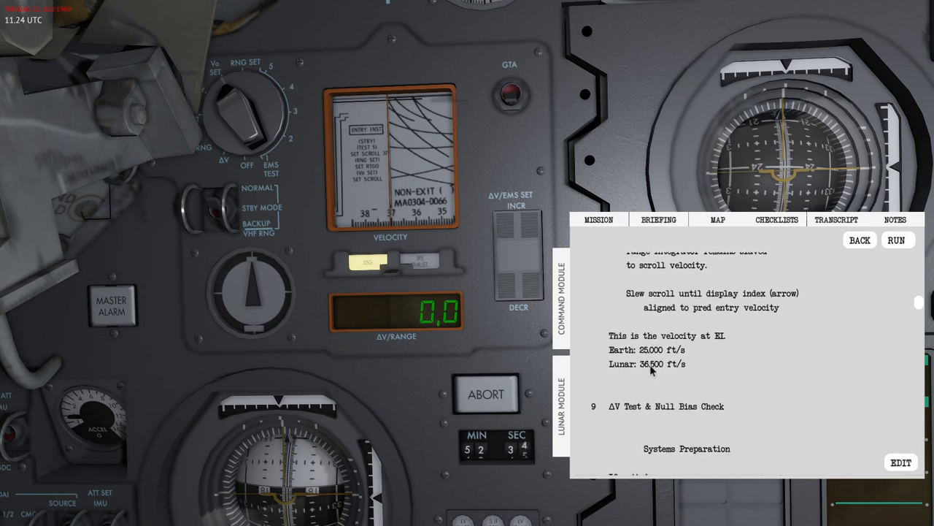
pyautogui.moveTo(657, 380)
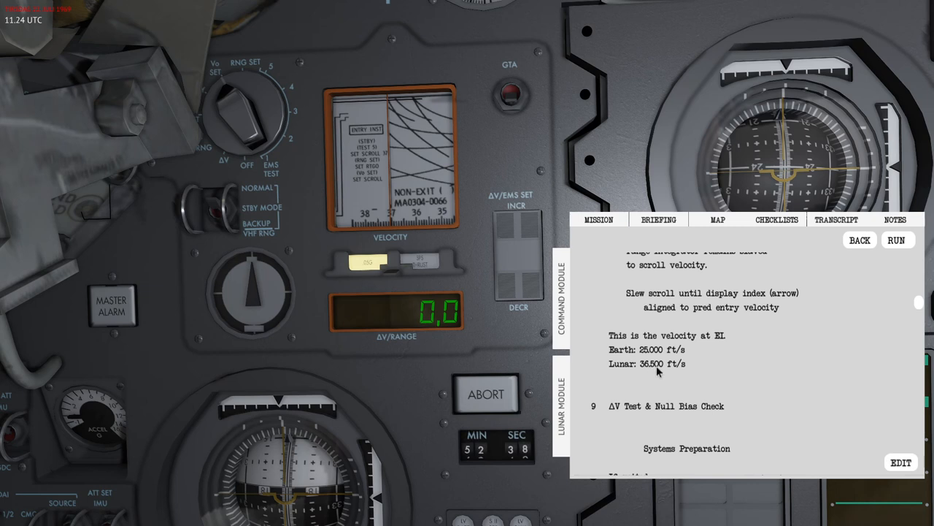
pyautogui.moveTo(708, 378)
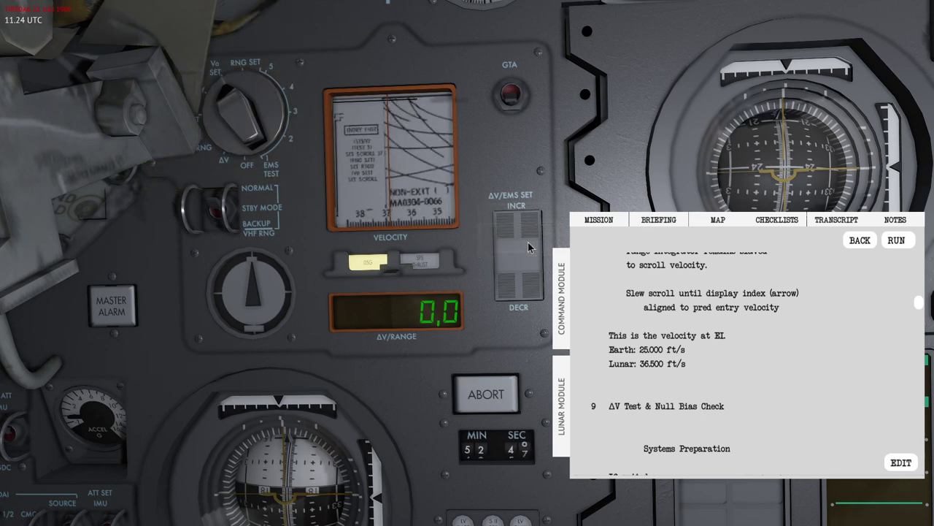
# Step: Slew the EMS velocity scroll toward the 36,500 ft/s lunar entry velocity
pyautogui.click(515, 233)
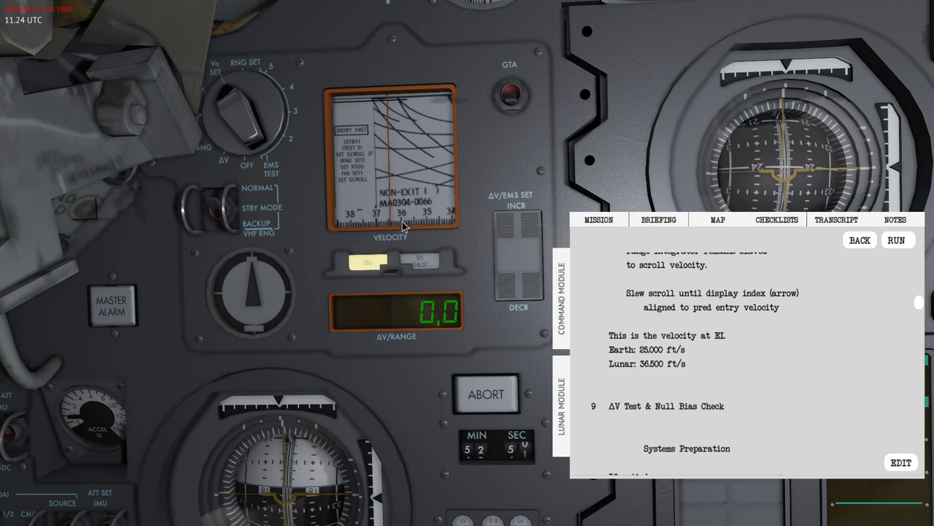
pyautogui.click(516, 226)
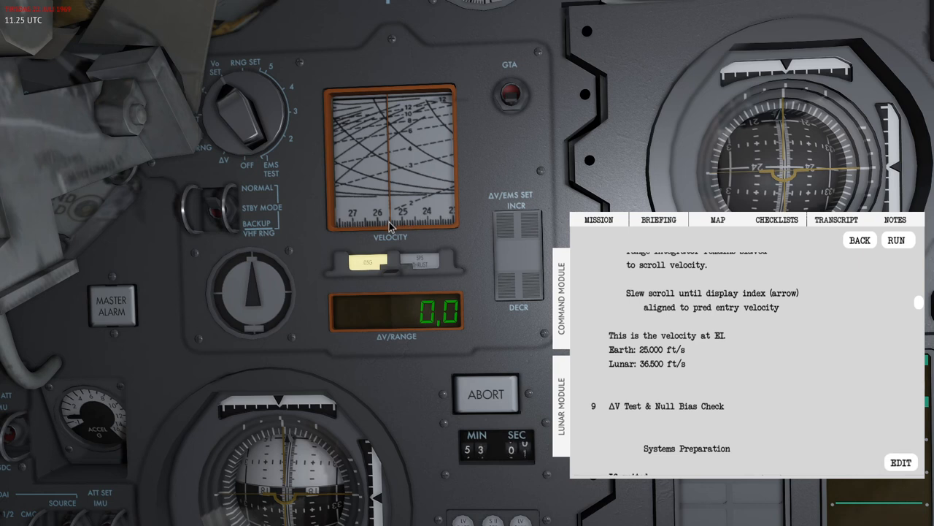
pyautogui.moveTo(399, 230)
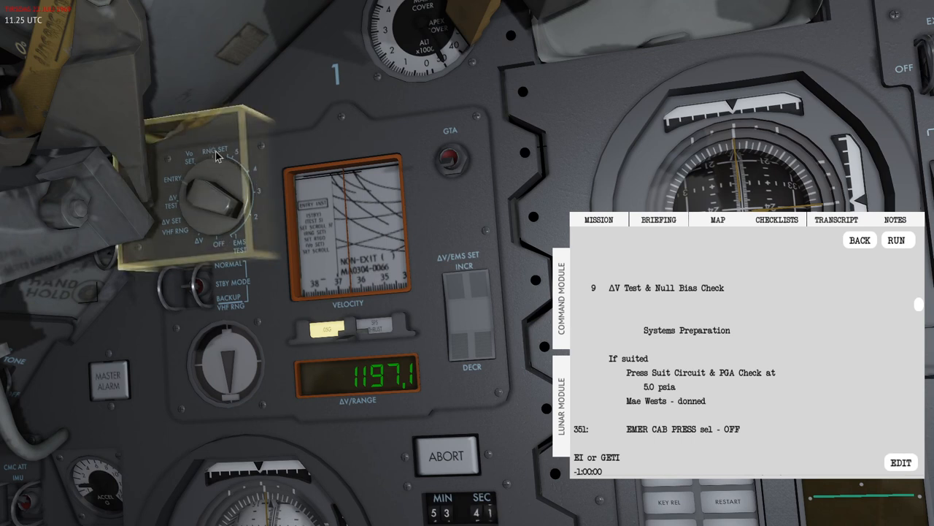
# Step: Rotate the EMS FUNC selector twice and set EMS MODE to STBY
pyautogui.click(216, 204)
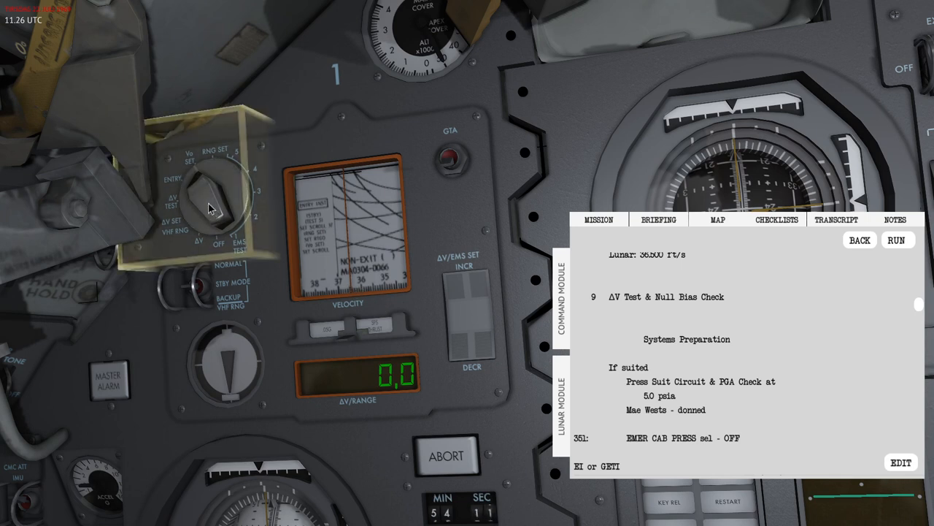
pyautogui.click(212, 204)
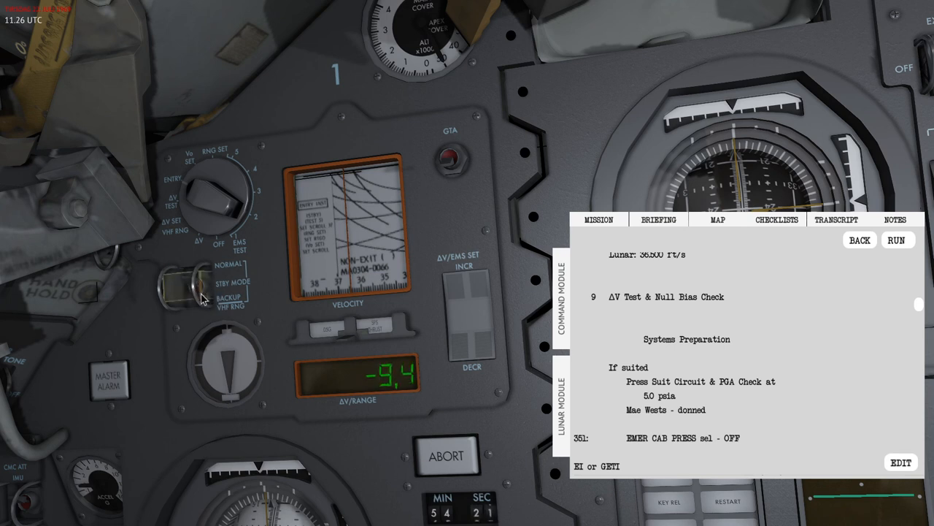
pyautogui.click(185, 295)
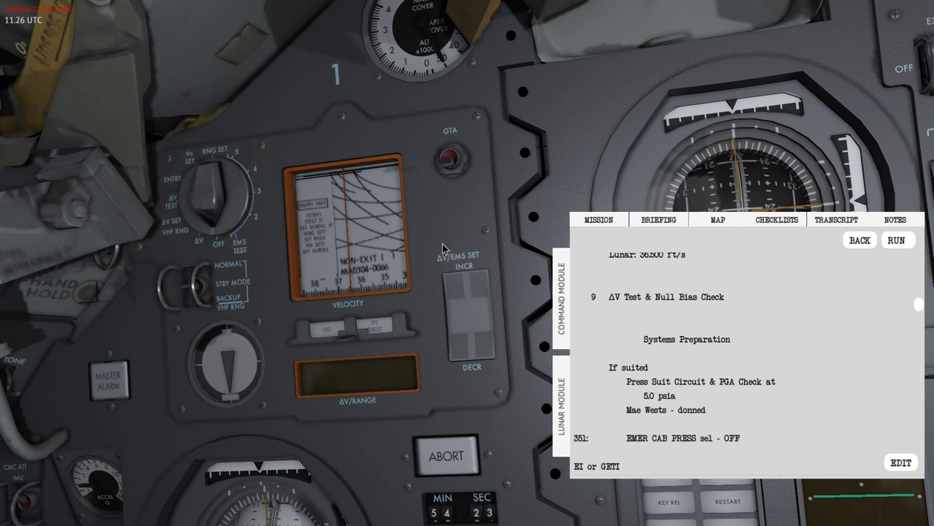